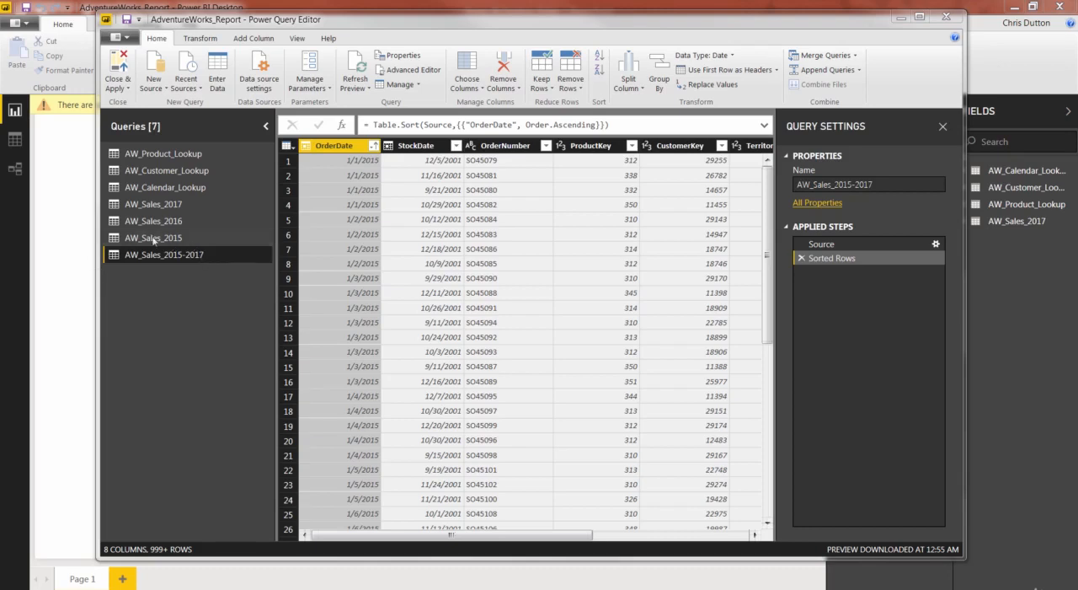
Preview the AW_Sales_2016 and AW_Sales_2017 queries and dismiss the cannot-delete warning.
left_click(153, 221)
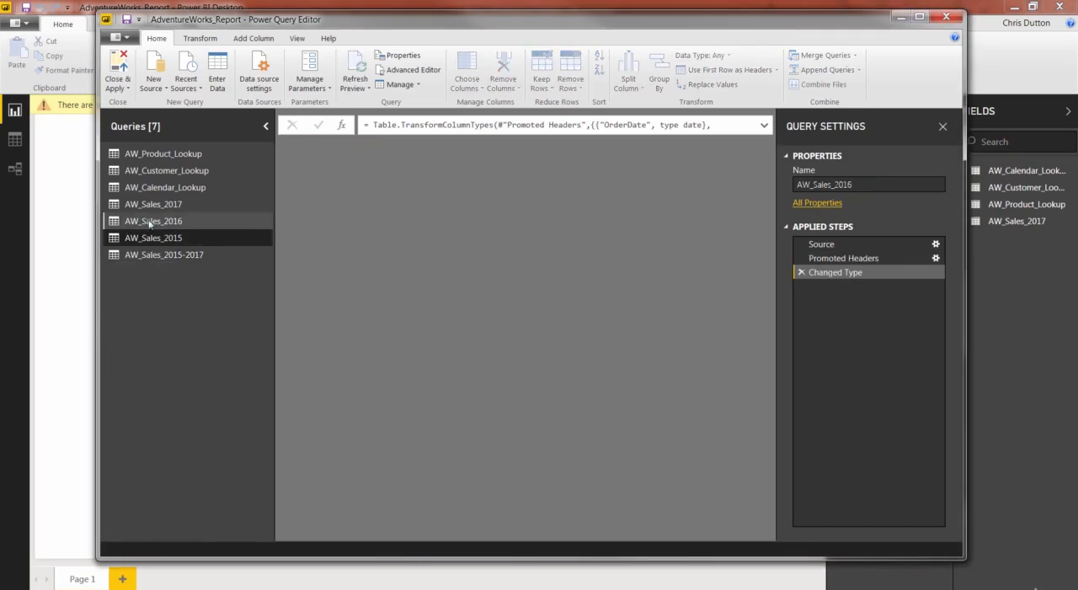
left_click(153, 204)
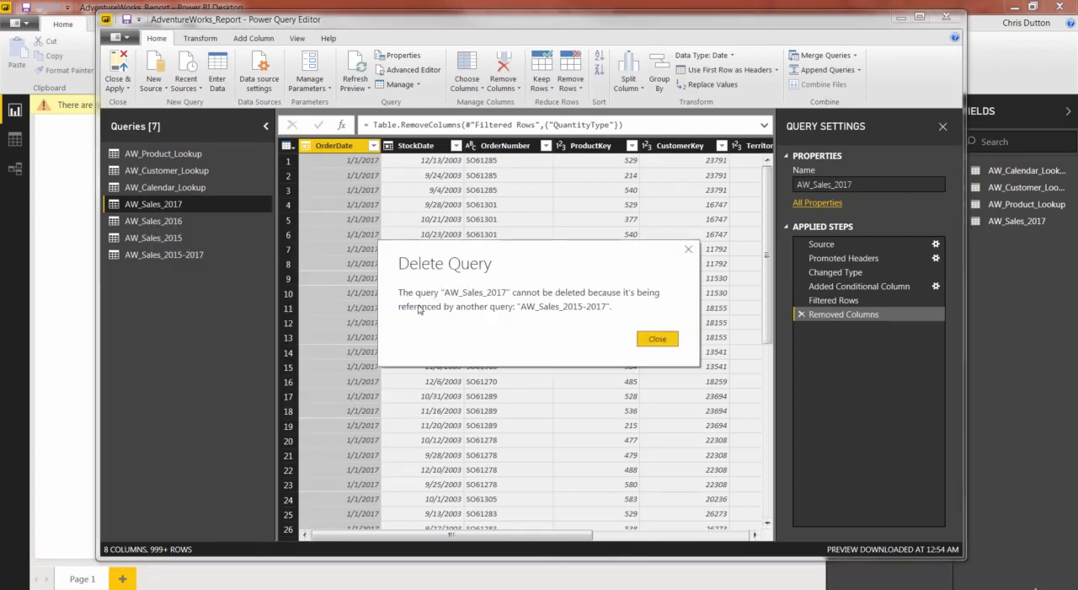
left_click(657, 338)
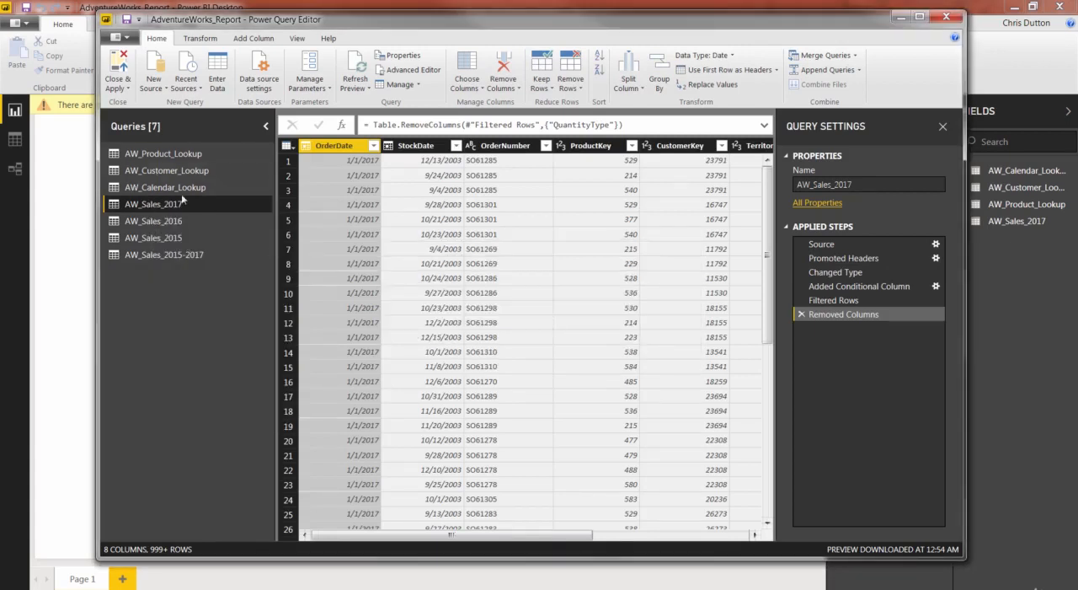
mouse_move(163, 274)
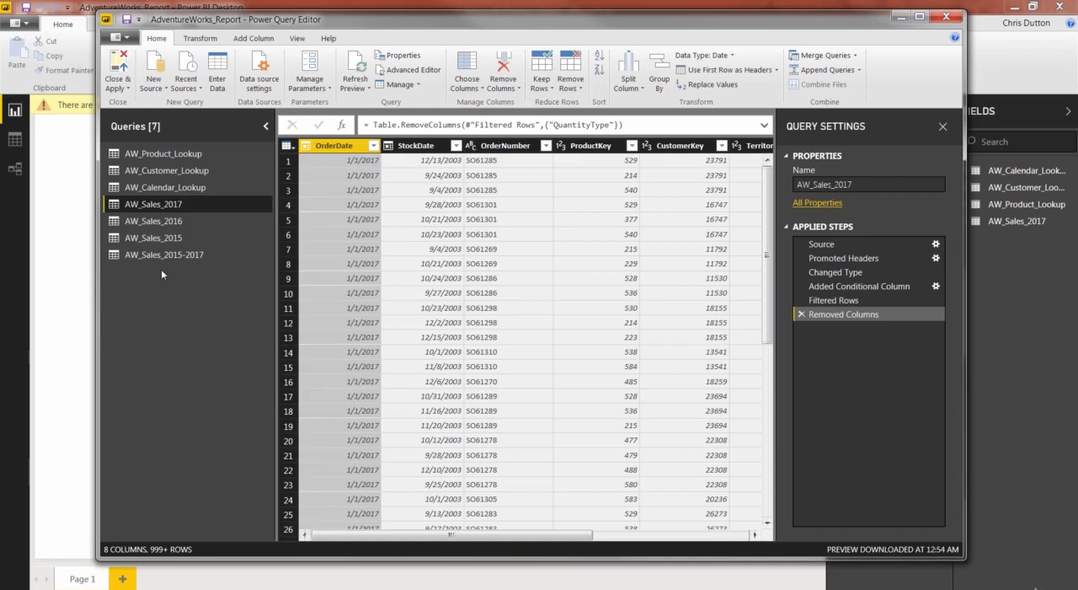
mouse_move(164, 255)
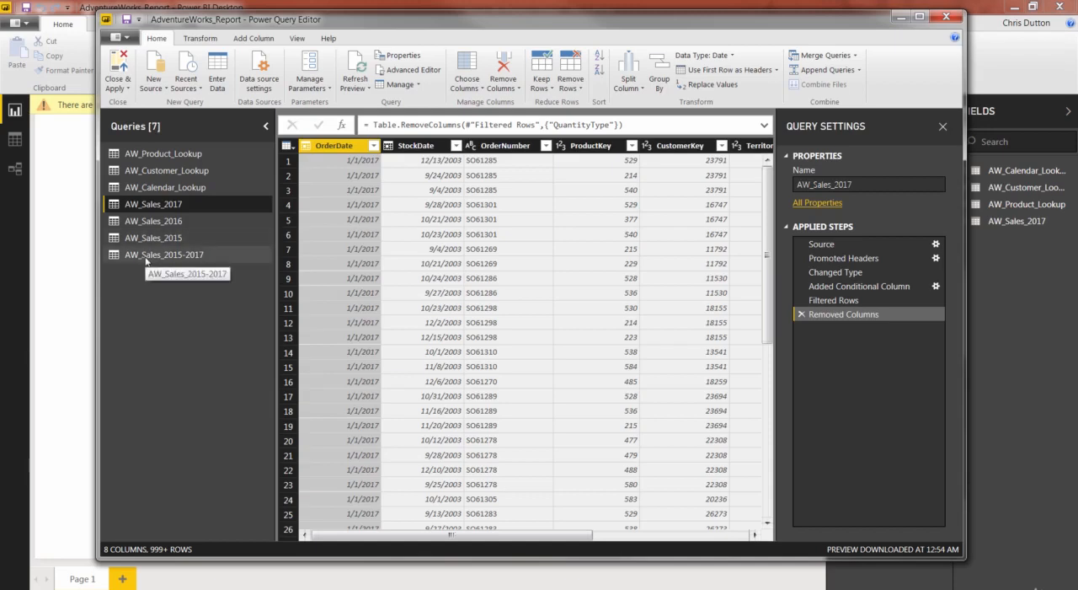
Delete the AW_Sales_2015-2017, AW_Sales_2015 and AW_Sales_2016 queries, leaving AW_Sales_2017 selected.
left_click(164, 255)
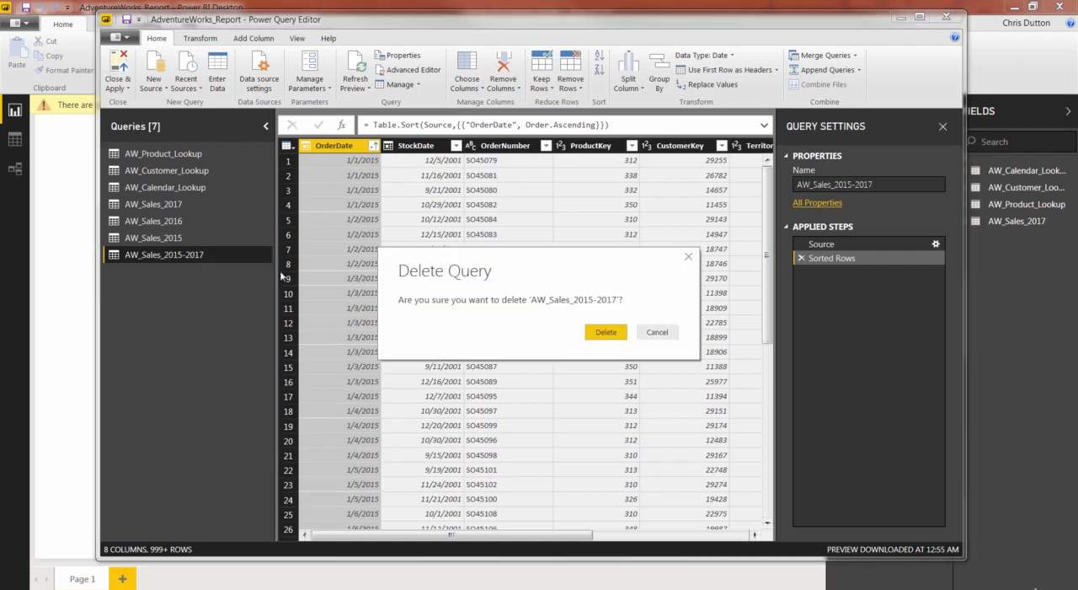
left_click(605, 331)
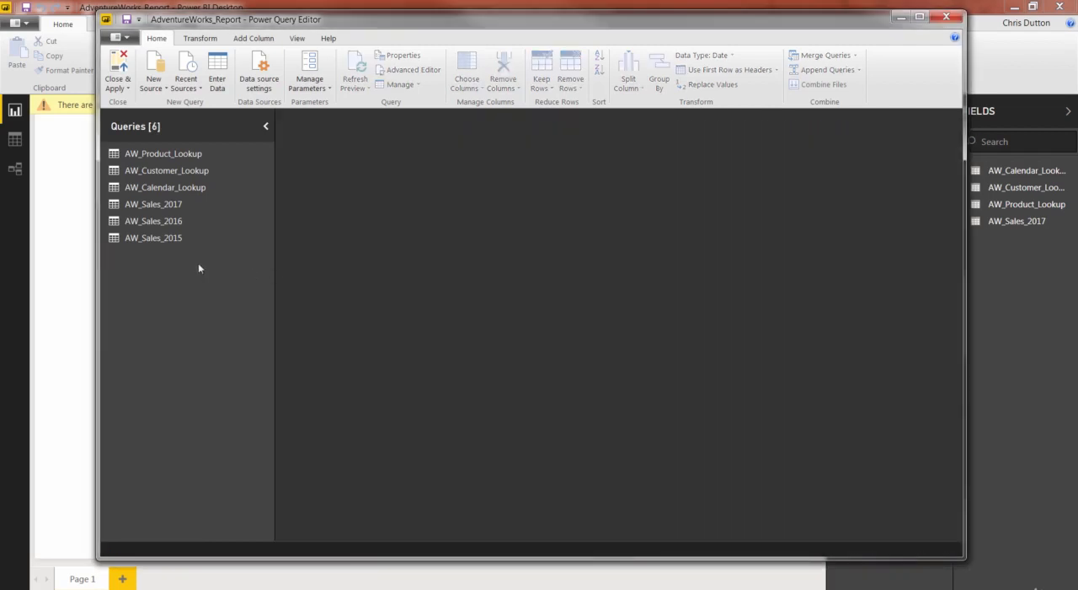
left_click(153, 237)
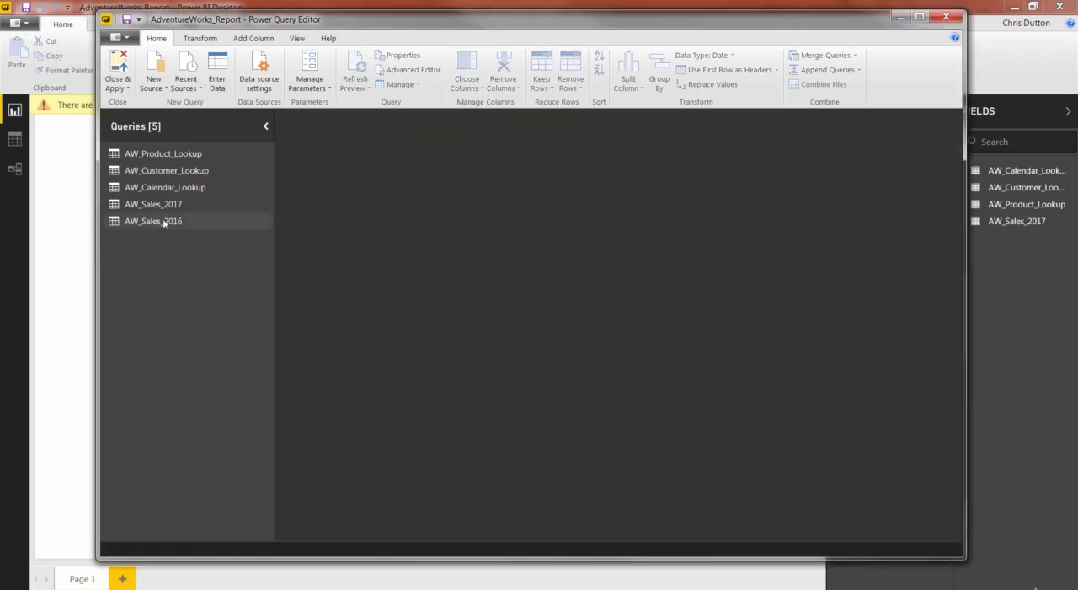
right_click(153, 221)
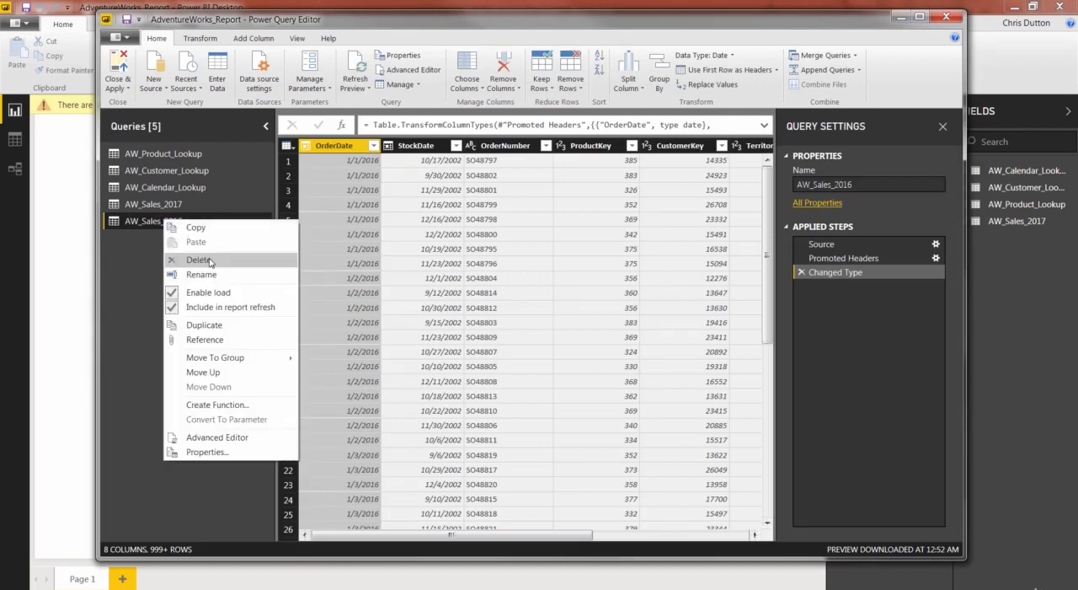
left_click(200, 259)
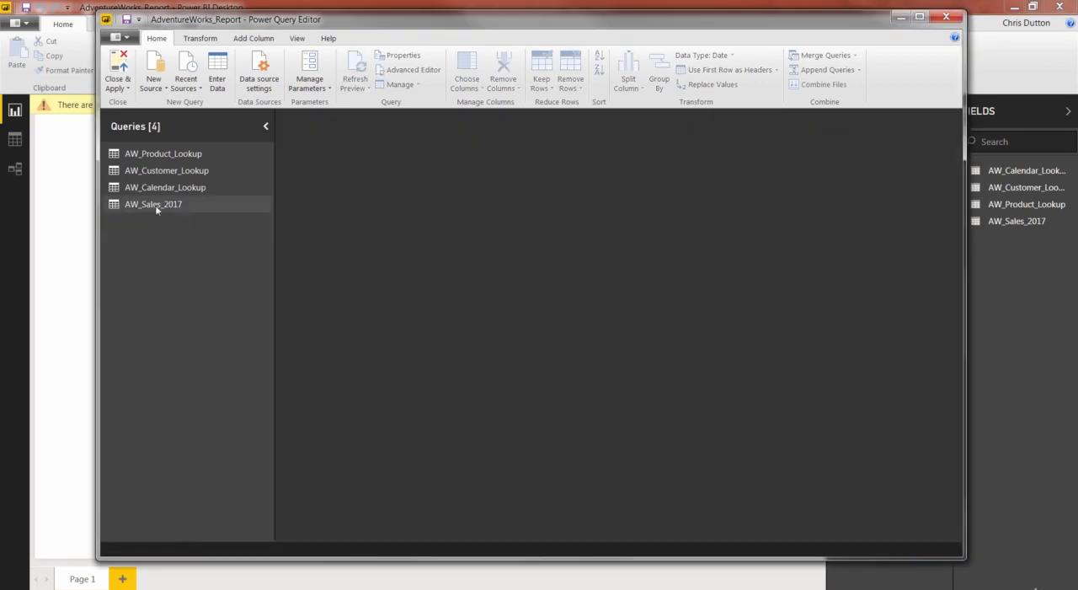
left_click(153, 204)
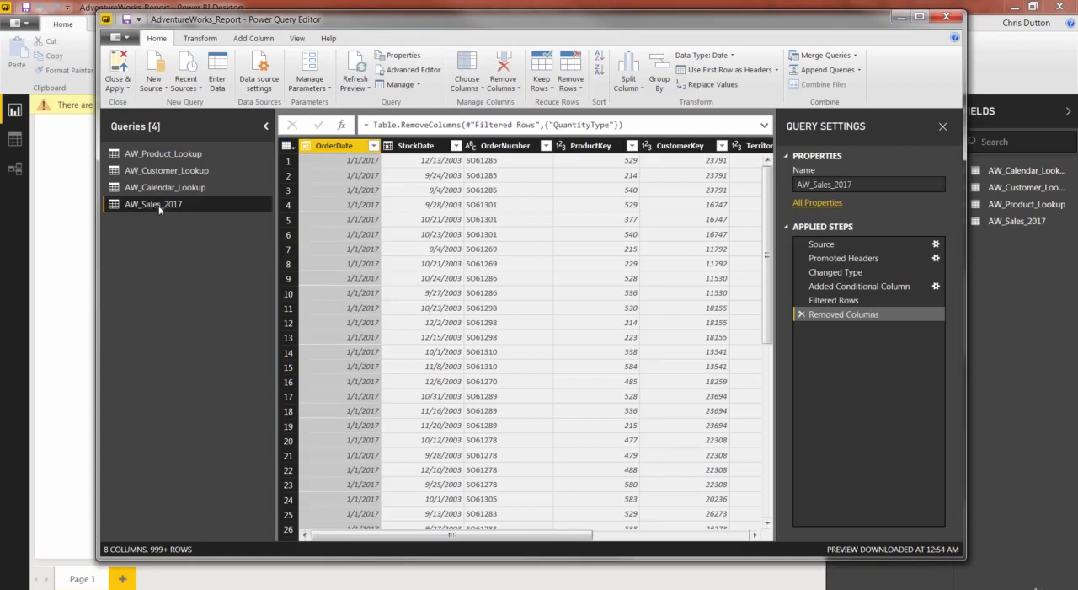
mouse_move(184, 233)
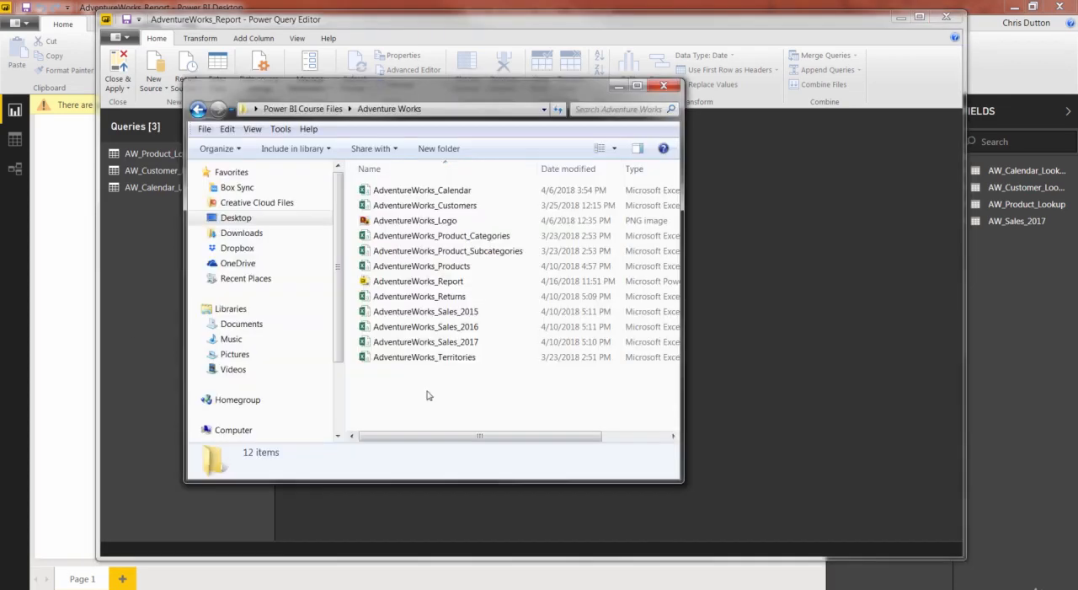
mouse_move(425, 290)
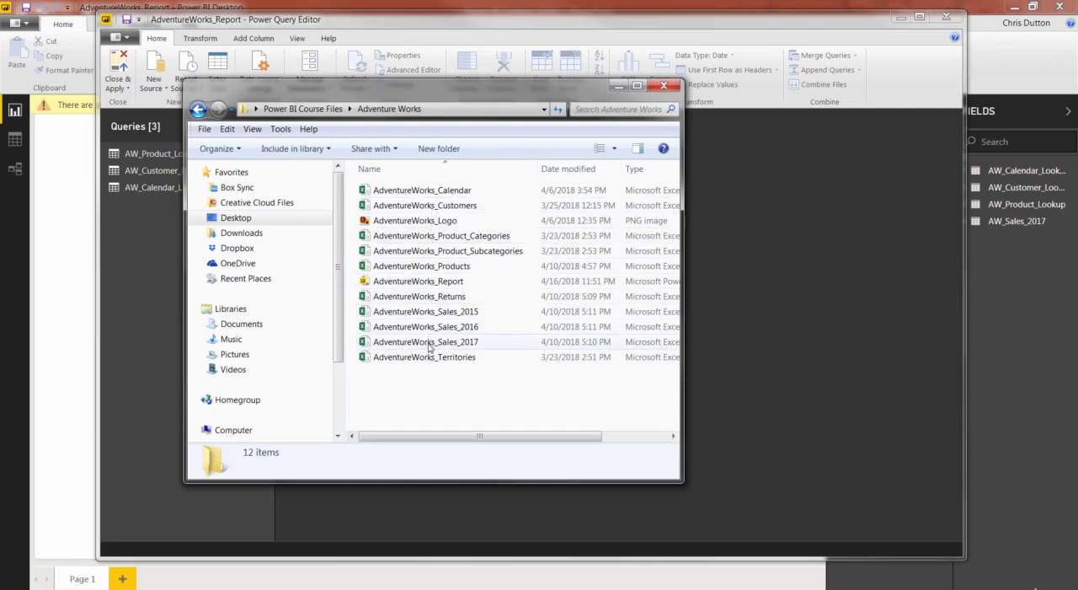
Add a new folder in Adventure Works and name it AW_Sales.
left_click(425, 327)
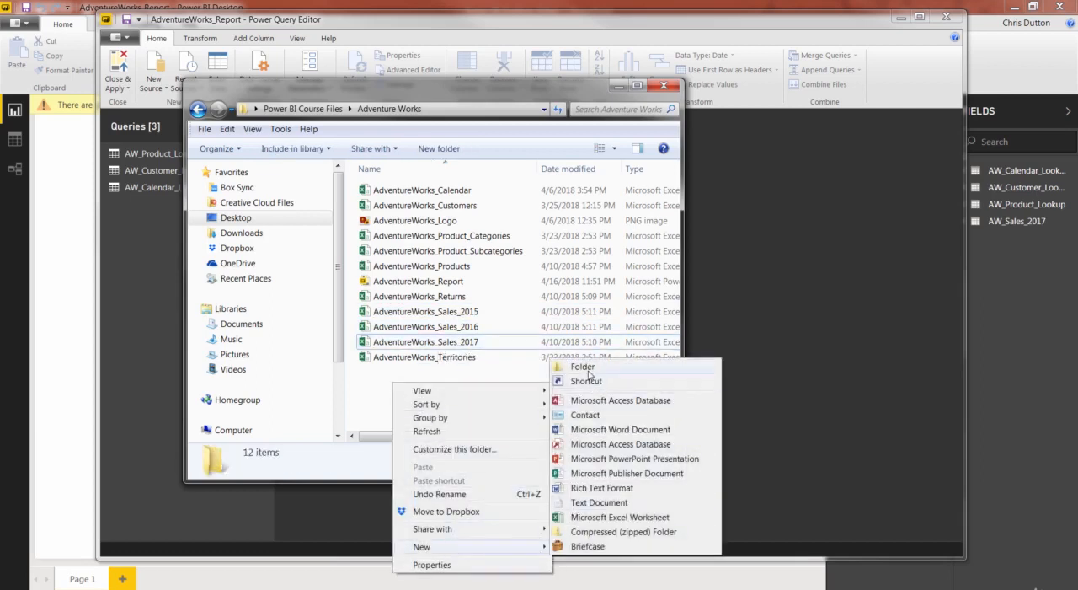
left_click(582, 365)
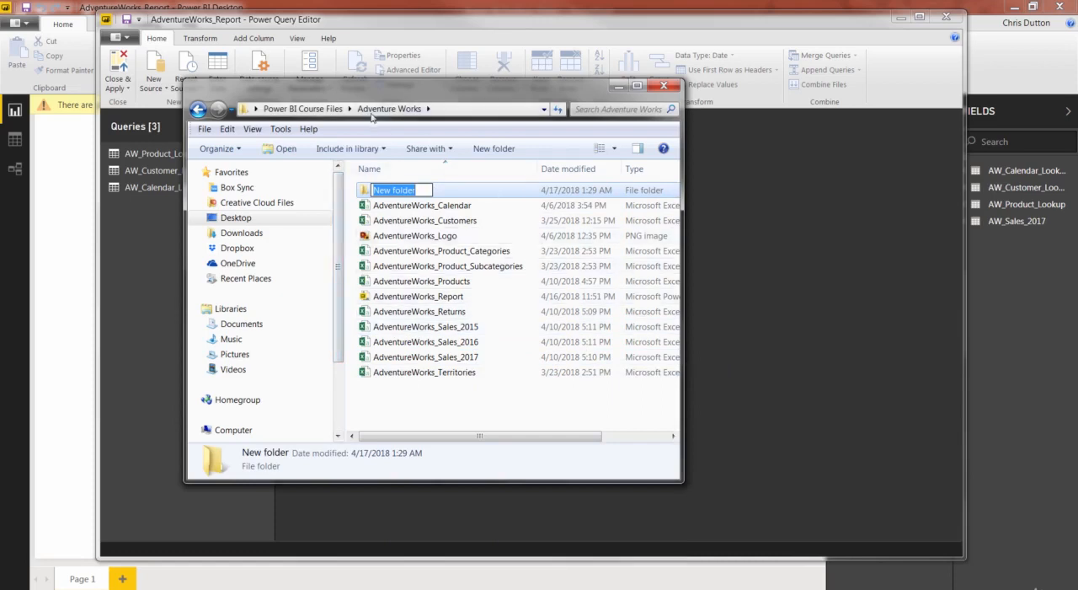
mouse_move(467, 190)
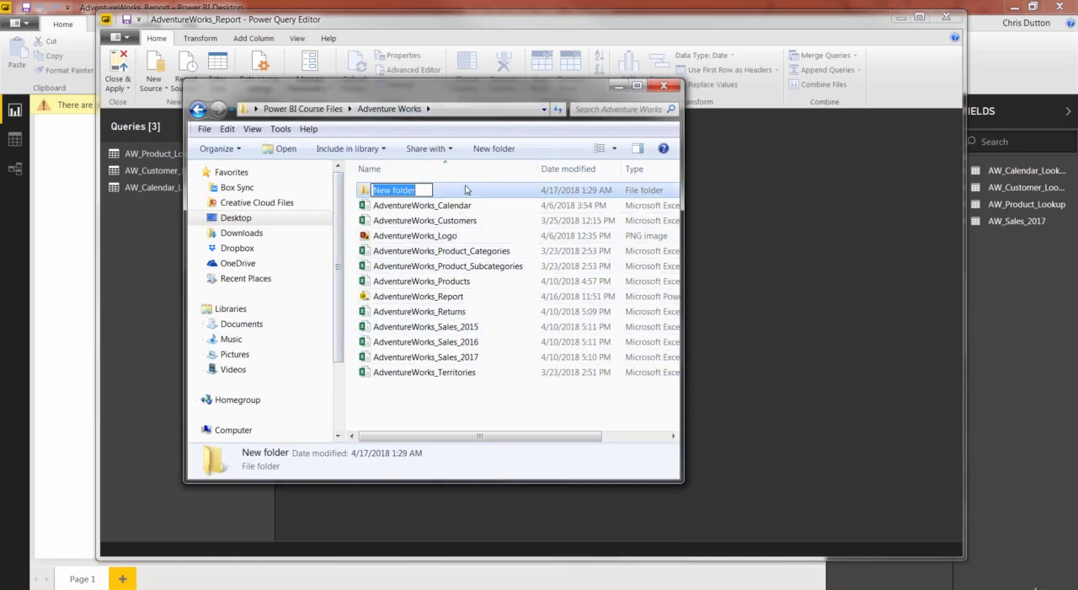
type("AW_Sales")
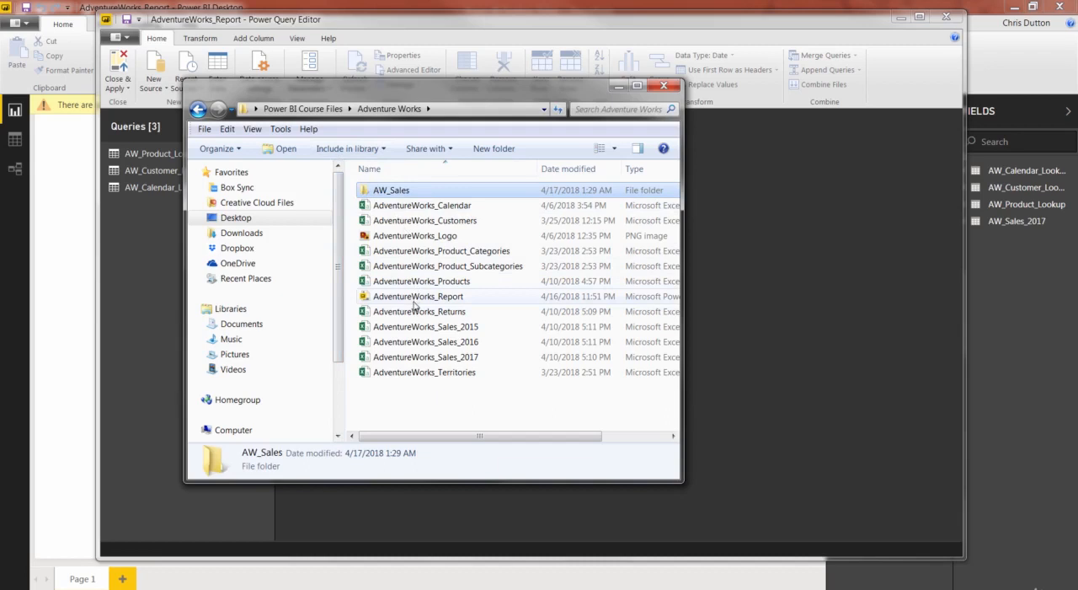
Move the AdventureWorks_Sales 2015-2017 files into AW_Sales, check its contents, and close Explorer.
left_click(425, 326)
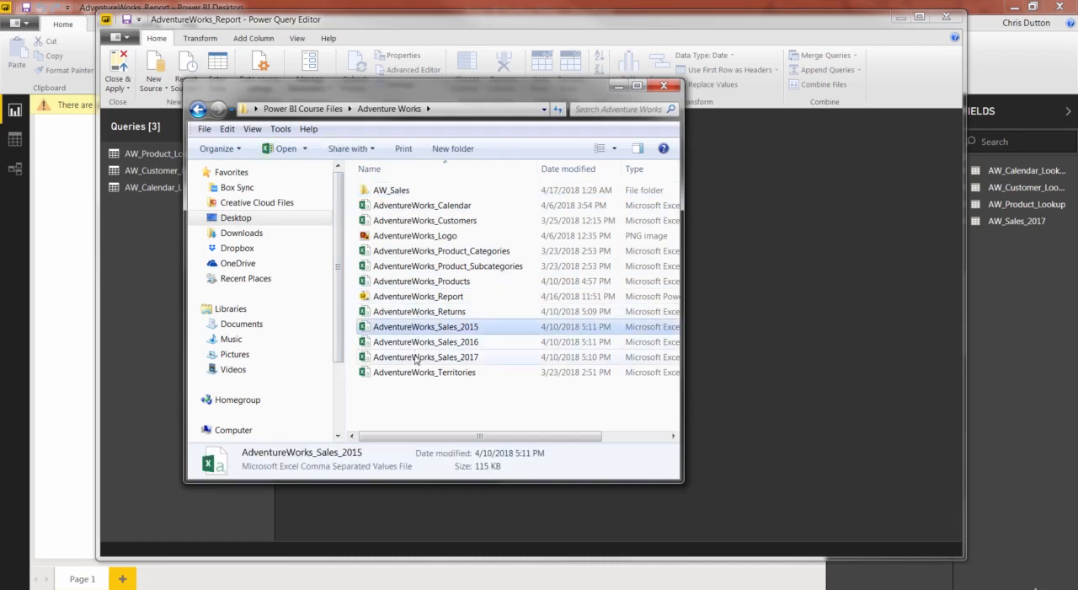
mouse_move(430, 342)
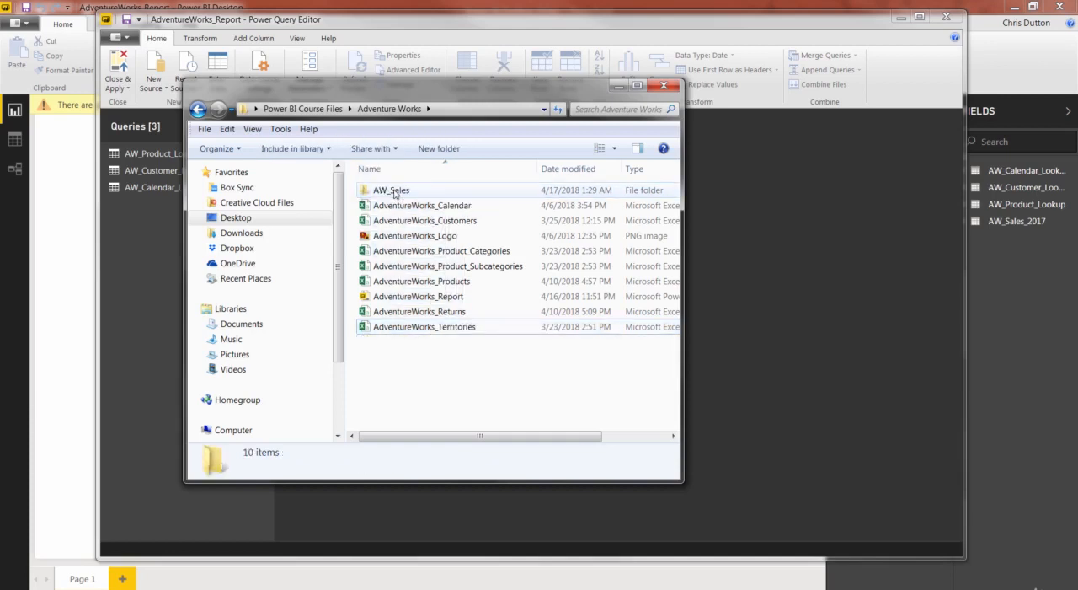
double_click(392, 190)
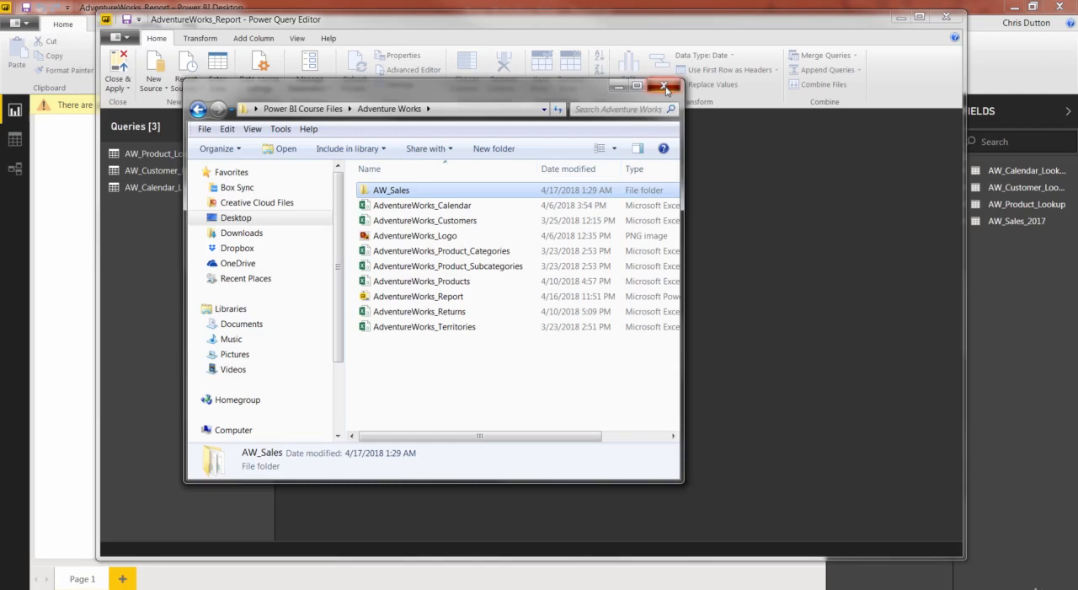
left_click(666, 87)
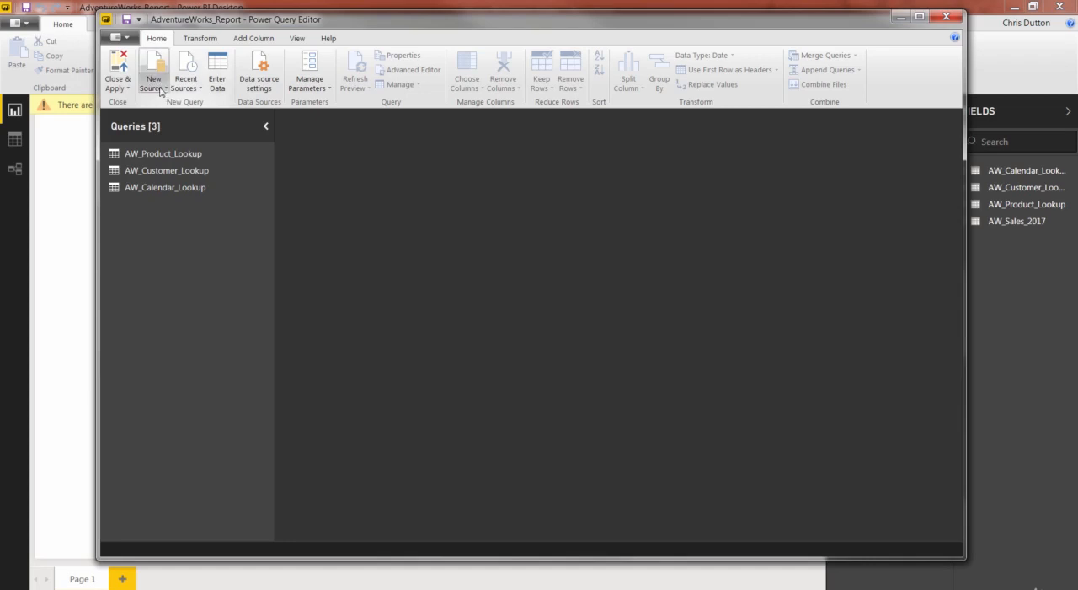
Pick Folder from the full New Source data source list.
left_click(153, 72)
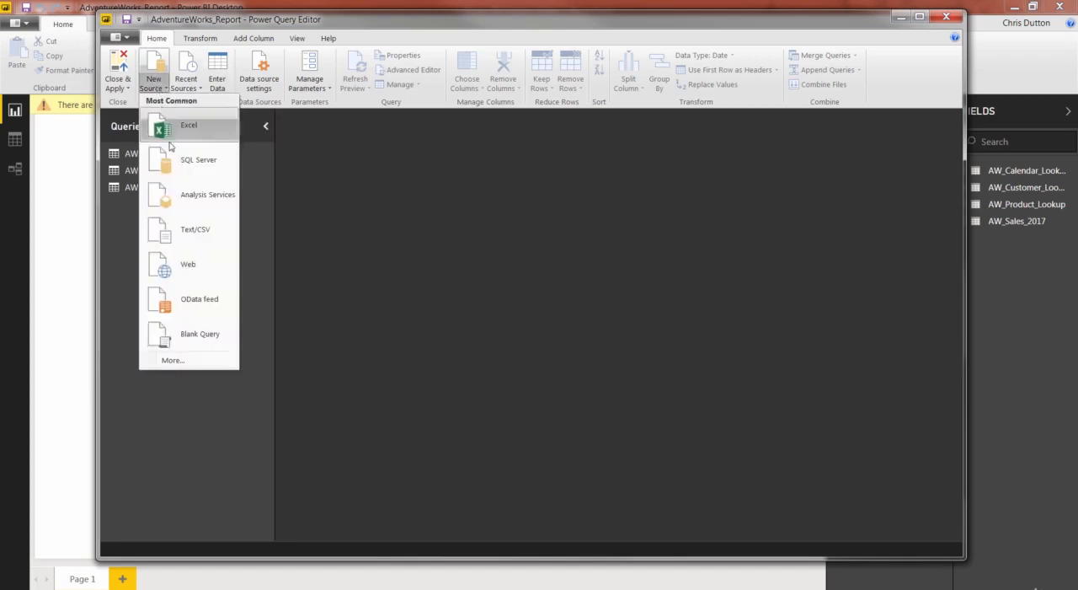
left_click(168, 364)
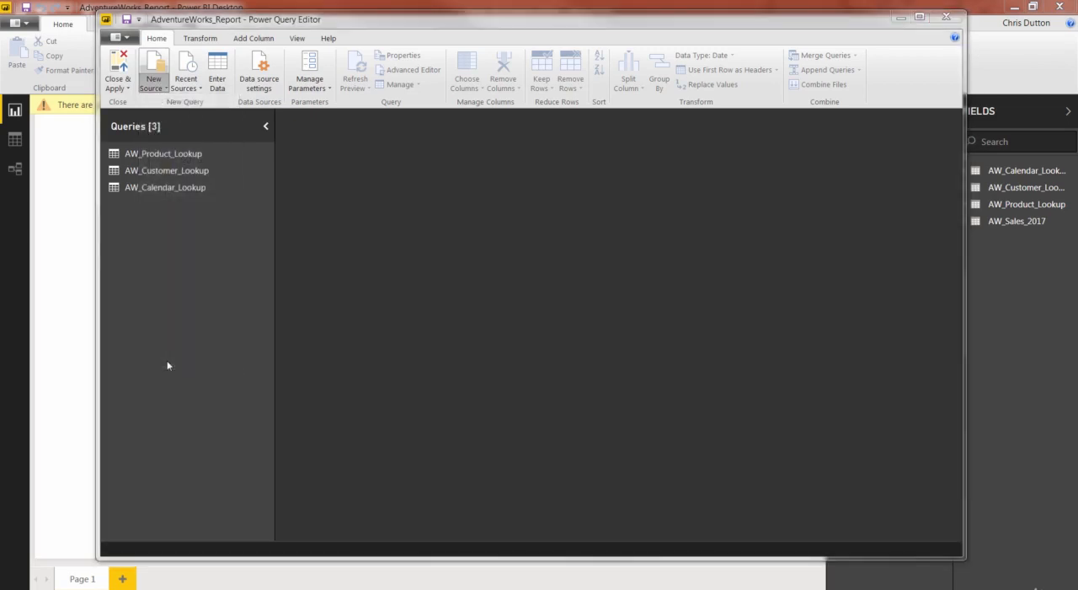
left_click(153, 72)
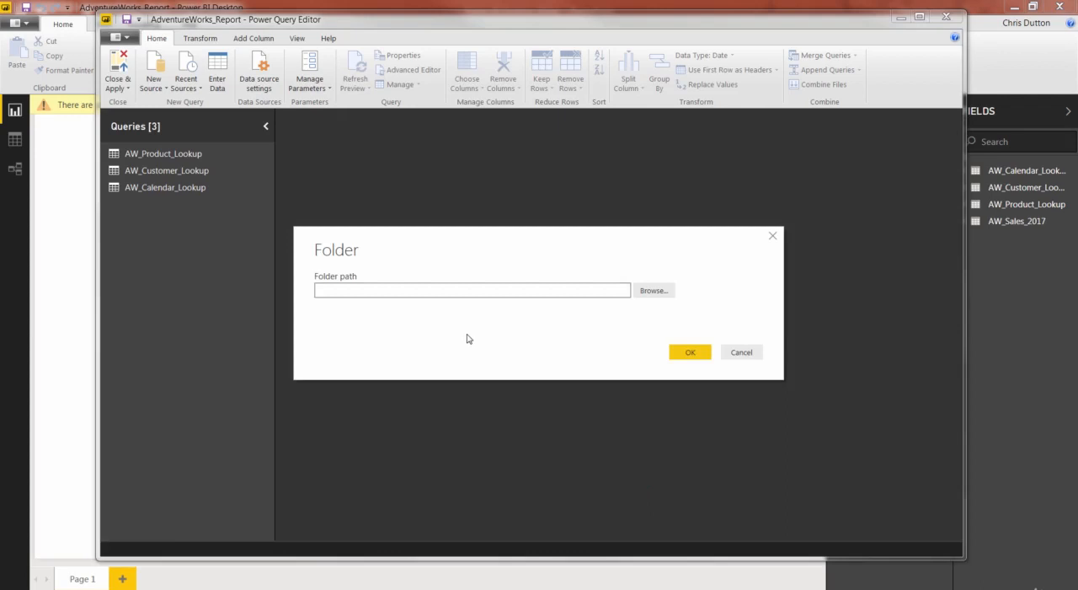
Browse to Power BI Course Files > Adventure Works > AW_Sales and confirm it.
left_click(472, 290)
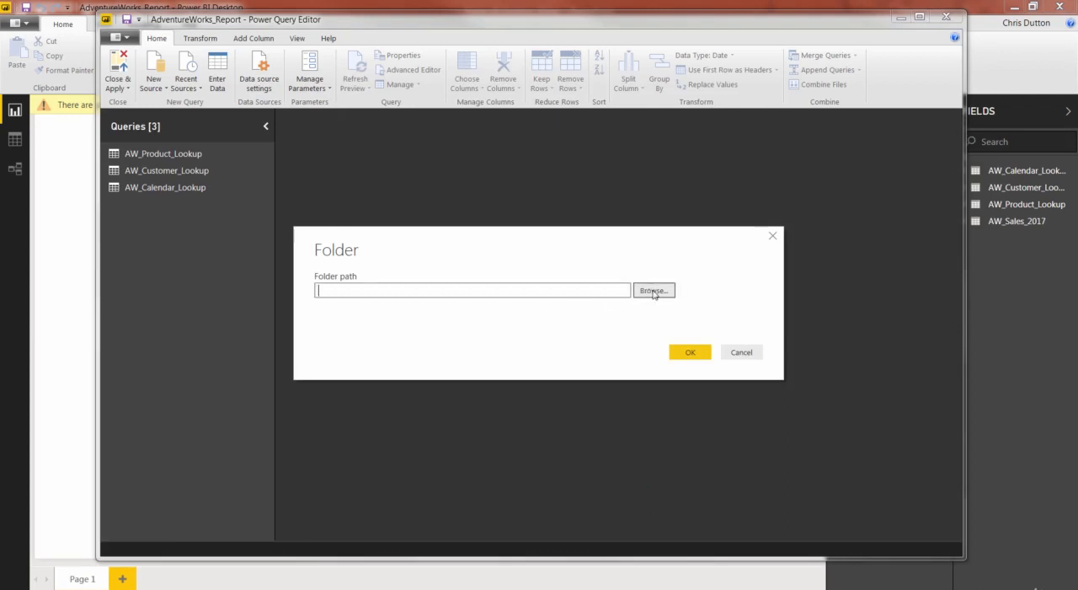
left_click(653, 290)
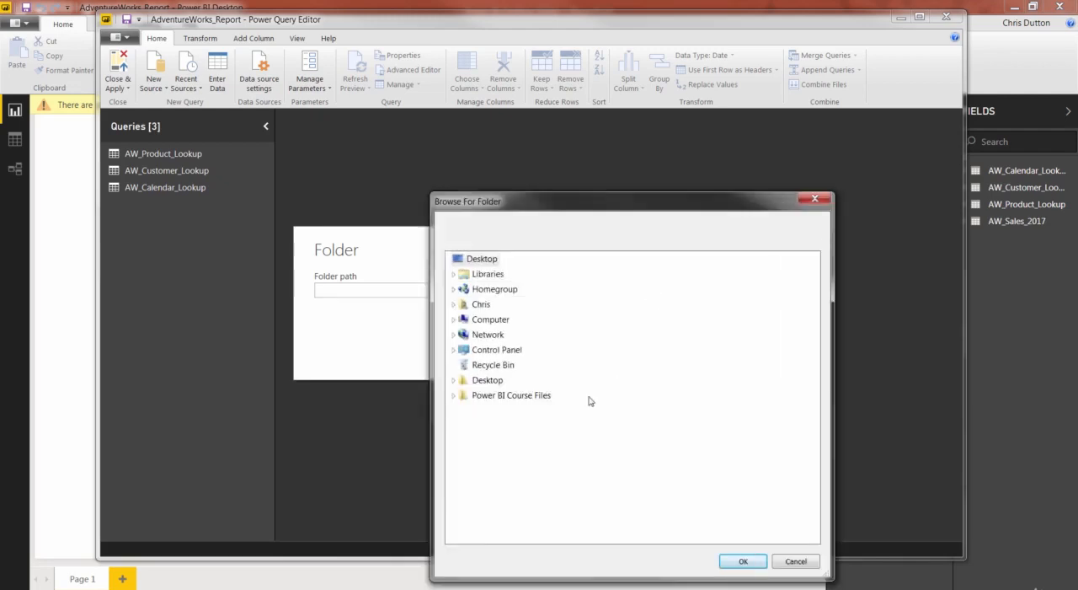
left_click(455, 395)
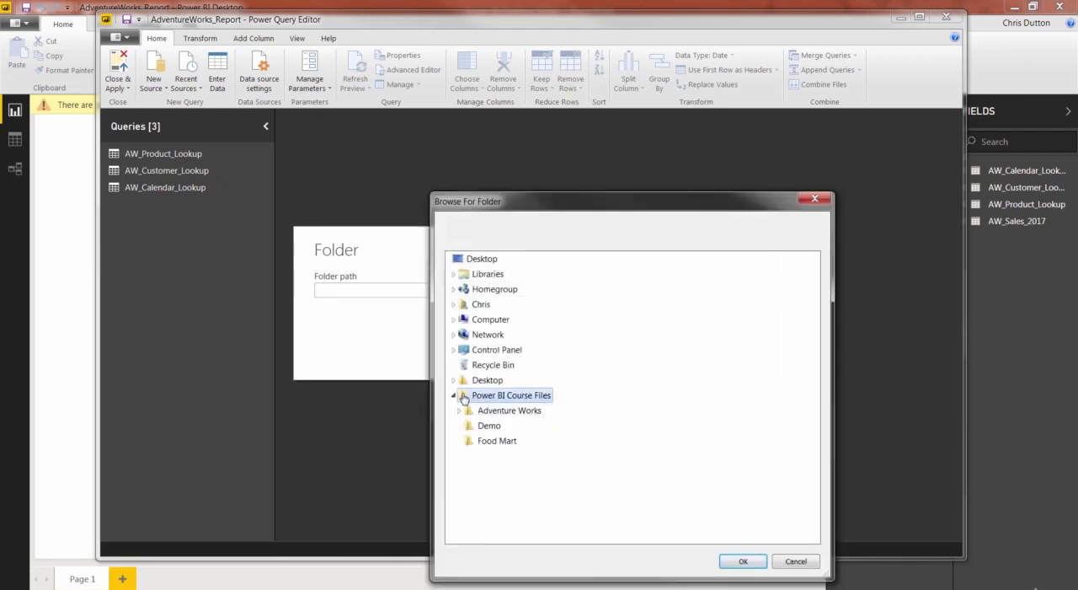
mouse_move(508, 410)
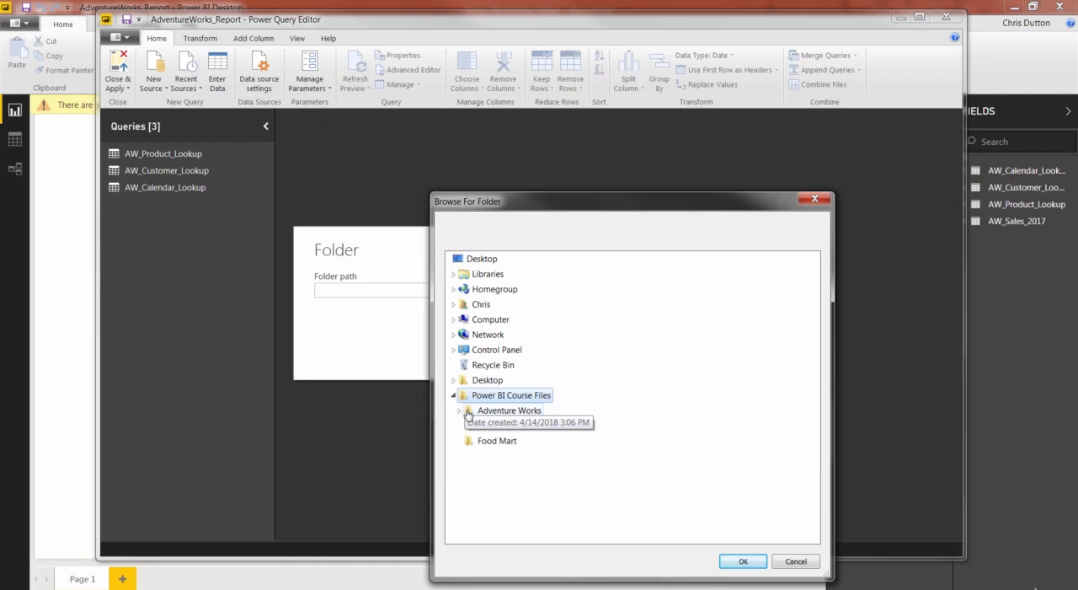
left_click(460, 410)
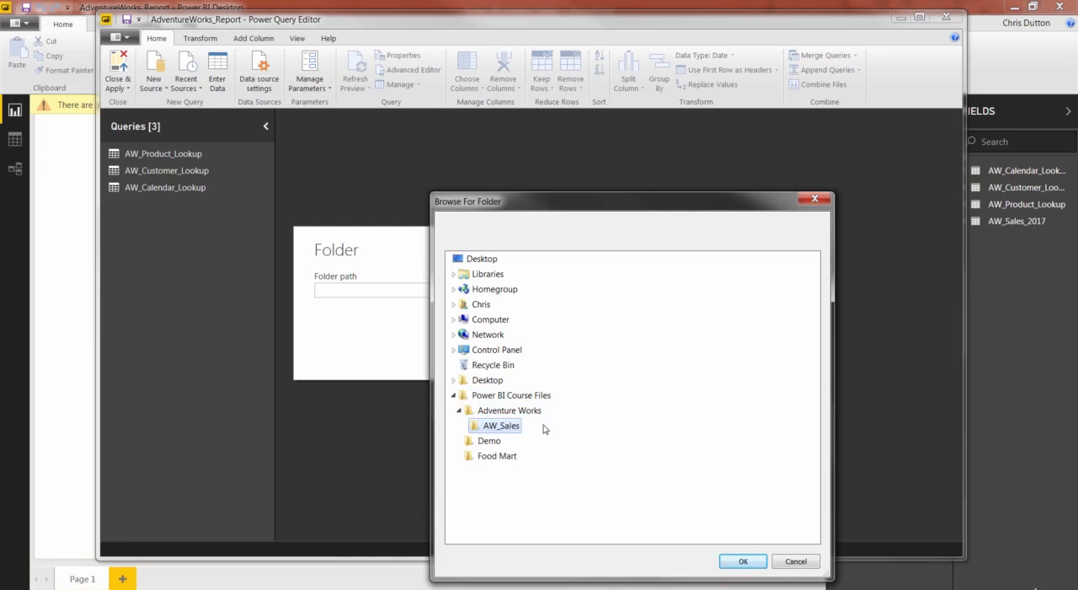
left_click(502, 425)
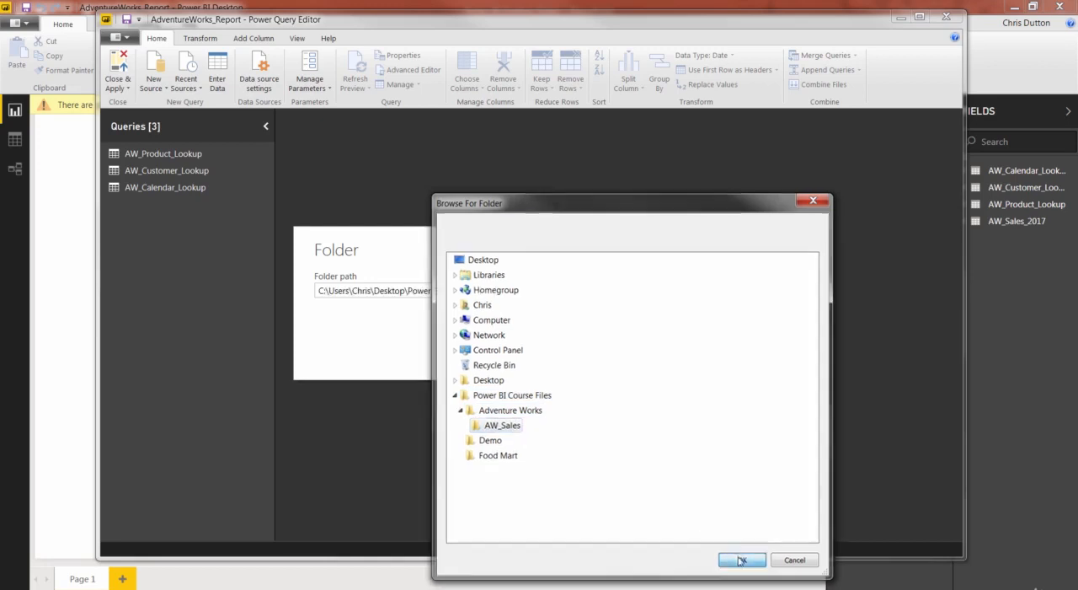
left_click(741, 559)
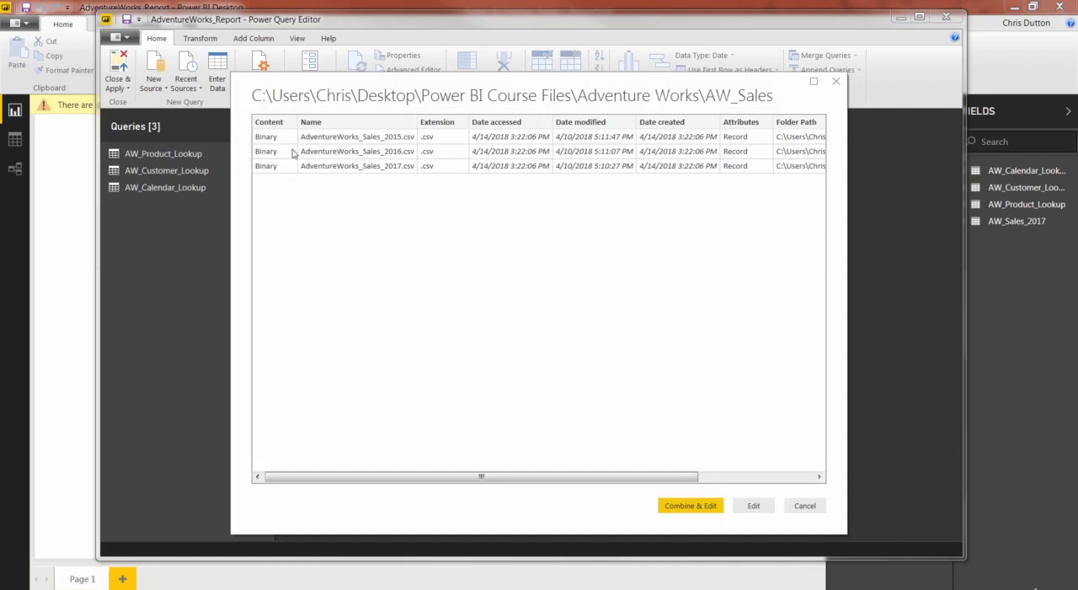
mouse_move(408, 197)
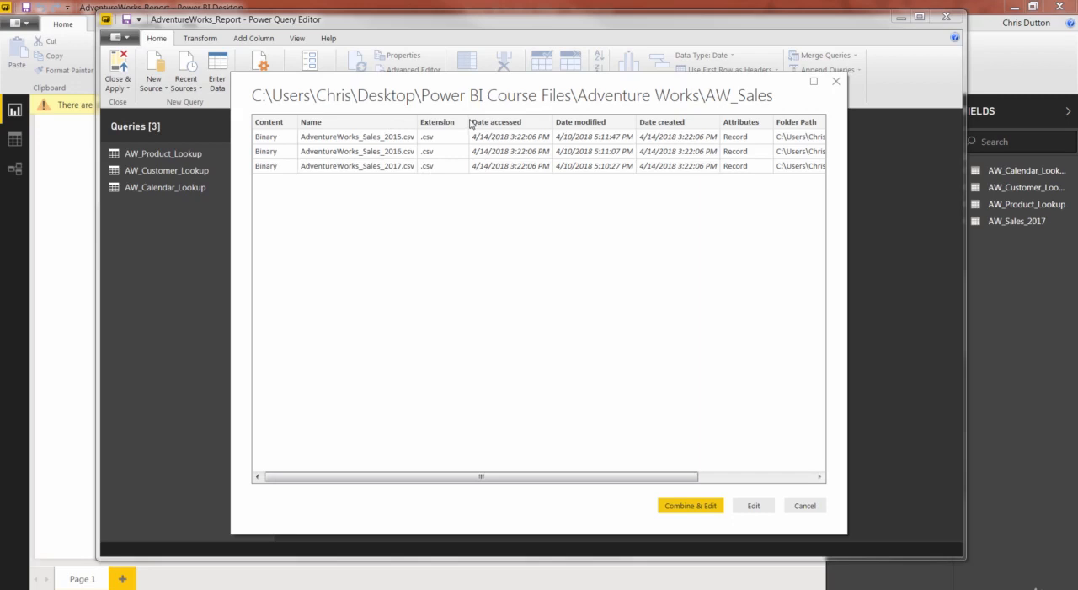
mouse_move(389, 460)
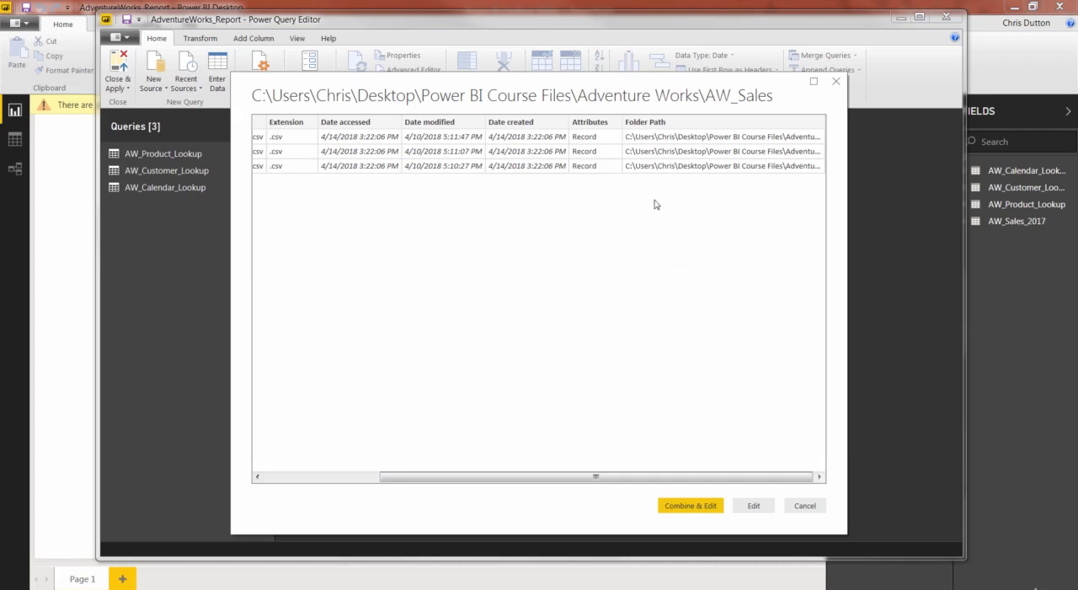
mouse_move(689, 114)
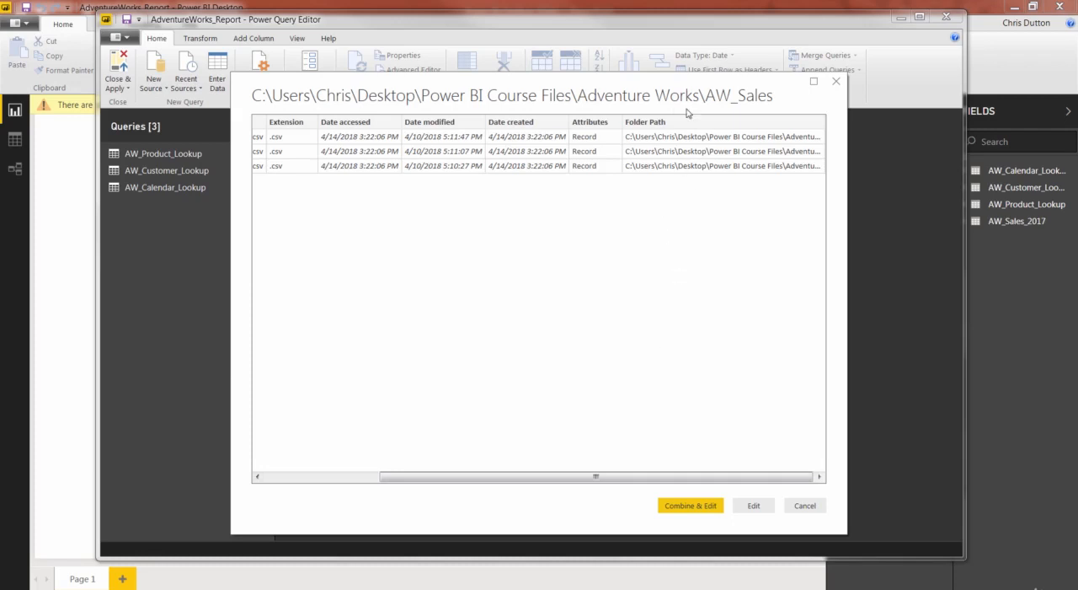
mouse_move(638, 261)
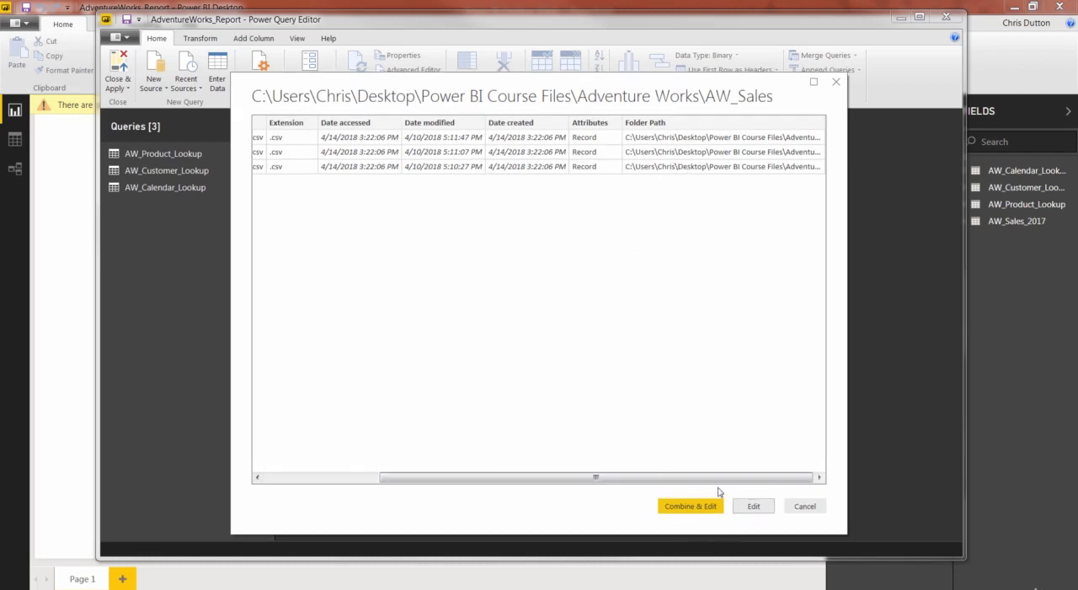
mouse_move(728, 505)
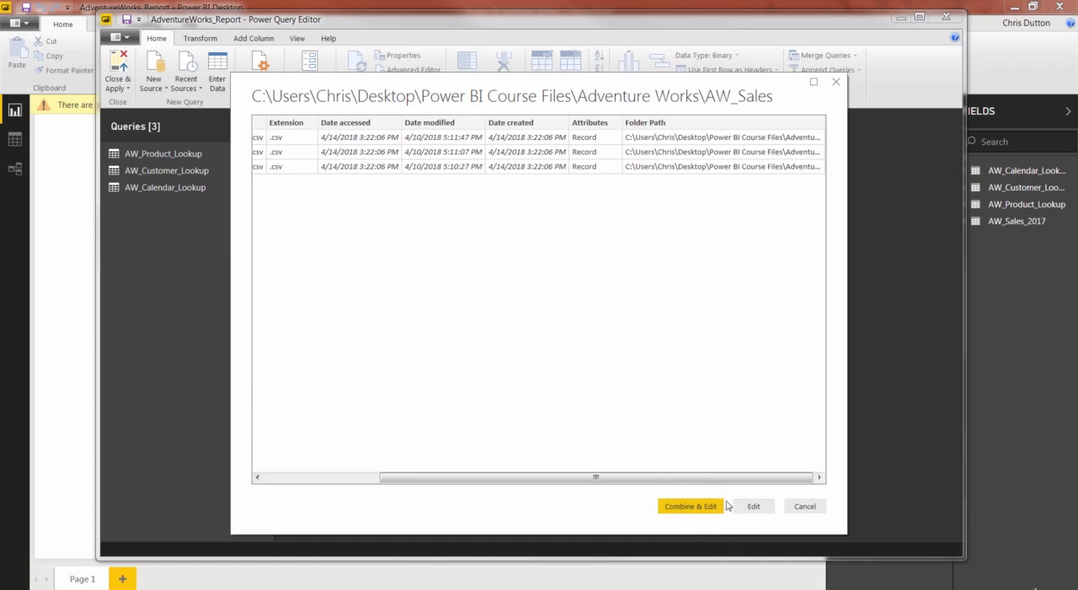
mouse_move(756, 492)
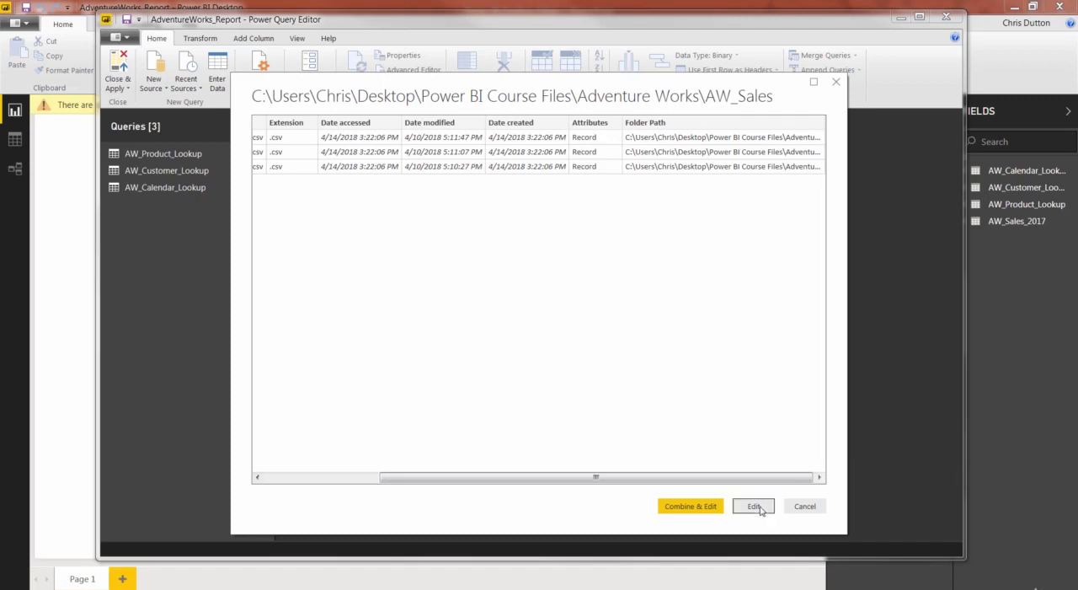
mouse_move(754, 505)
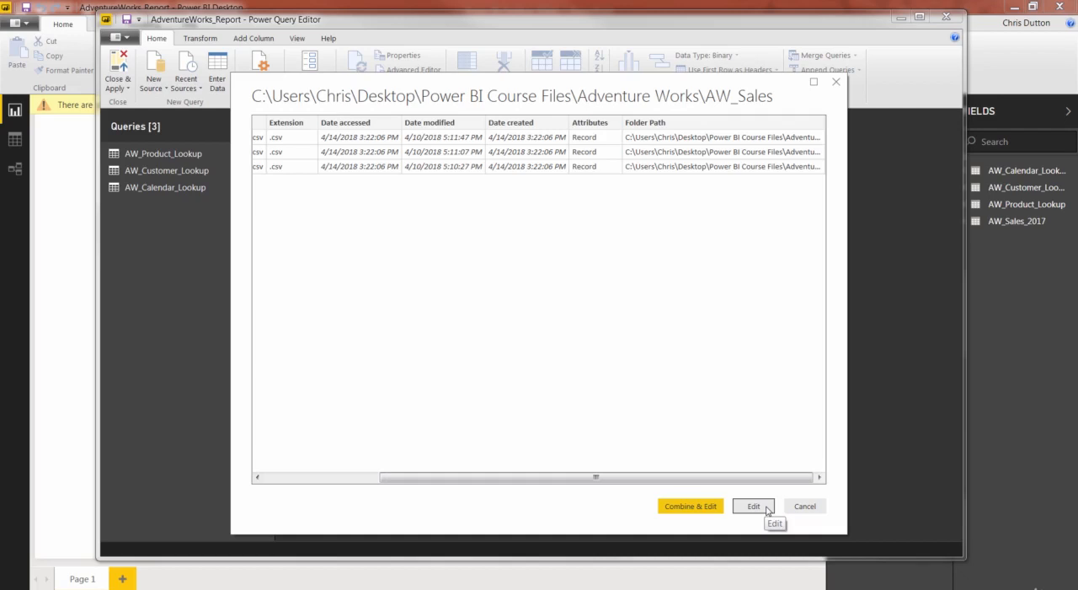
Load the three AdventureWorks_Sales CSVs from AW_Sales without combining them.
left_click(752, 505)
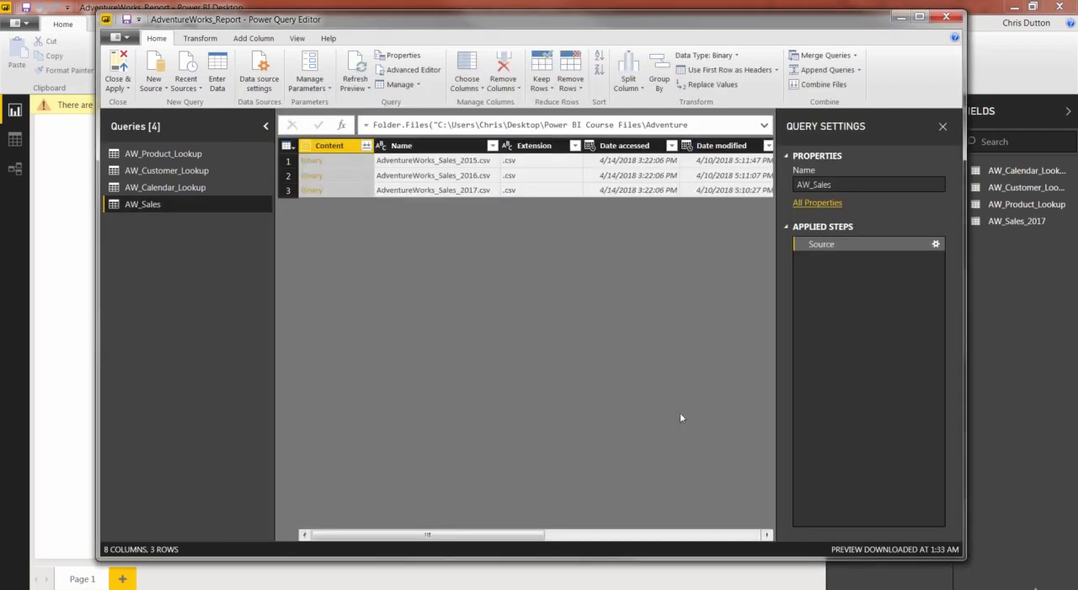
mouse_move(552, 308)
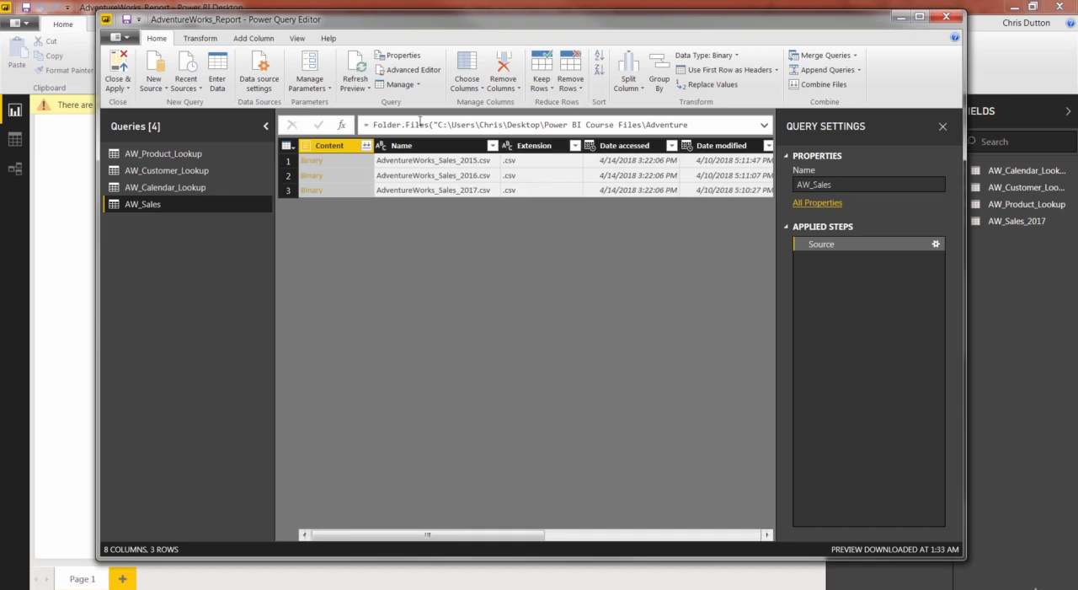
mouse_move(404, 515)
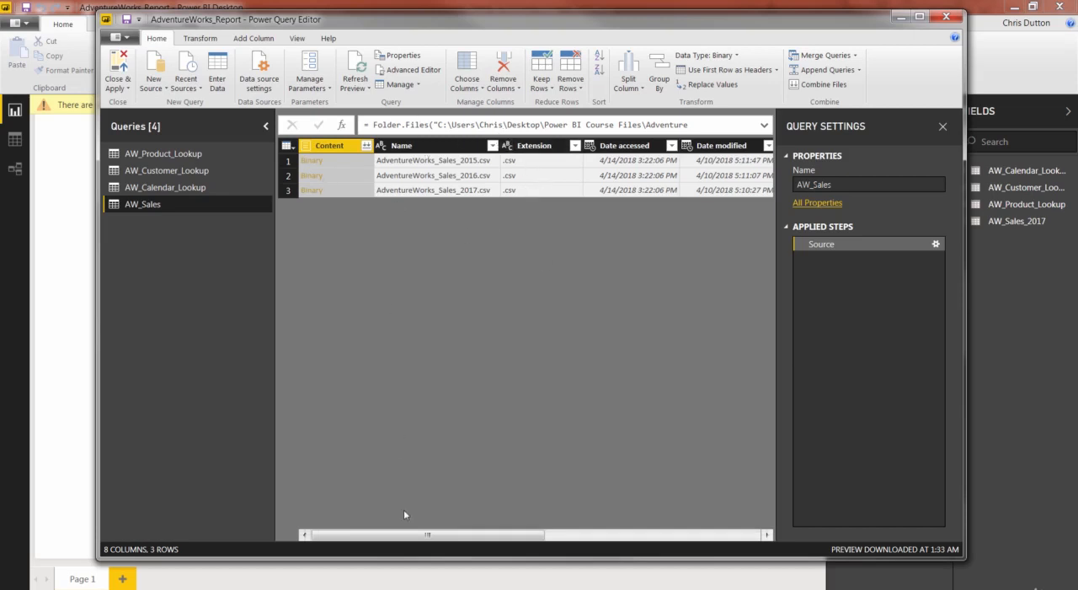
Widen the AW_Sales preview to show date created, attributes and folder path.
left_click_drag(426, 534, 608, 534)
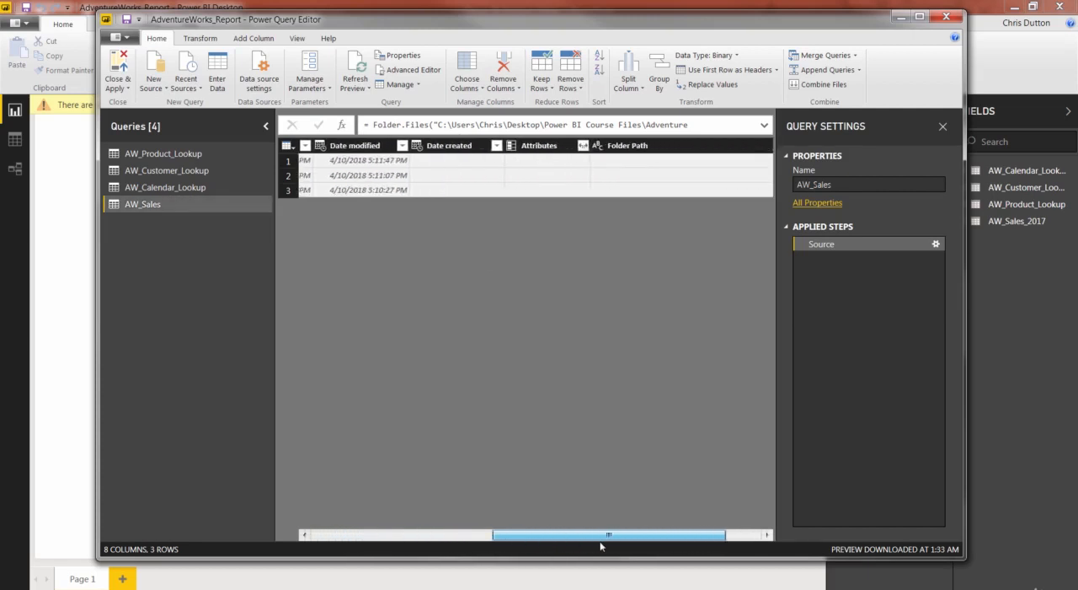
left_click_drag(607, 534, 644, 534)
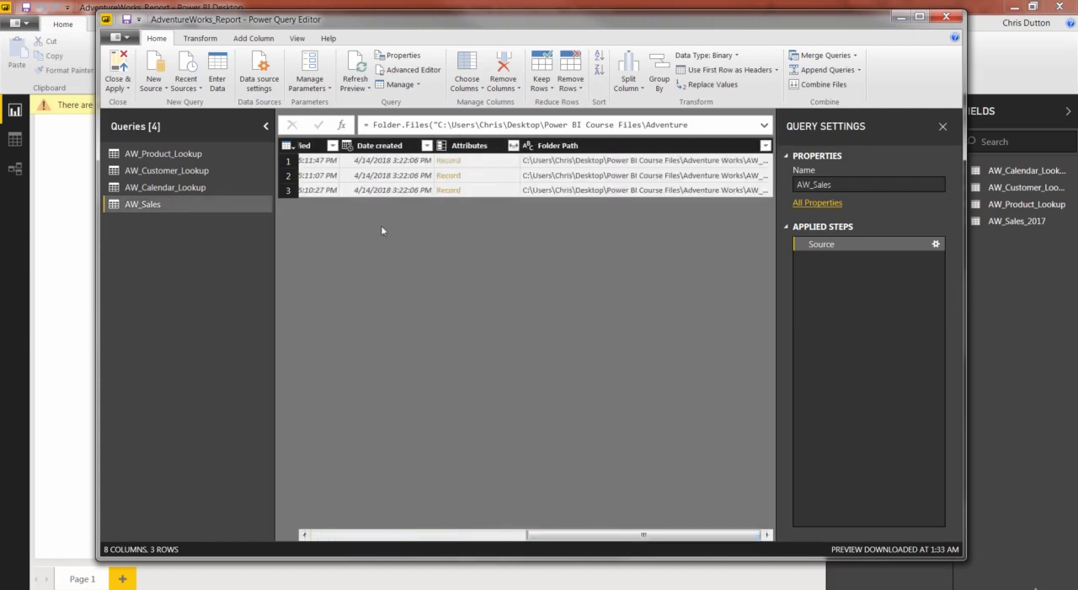
mouse_move(538, 358)
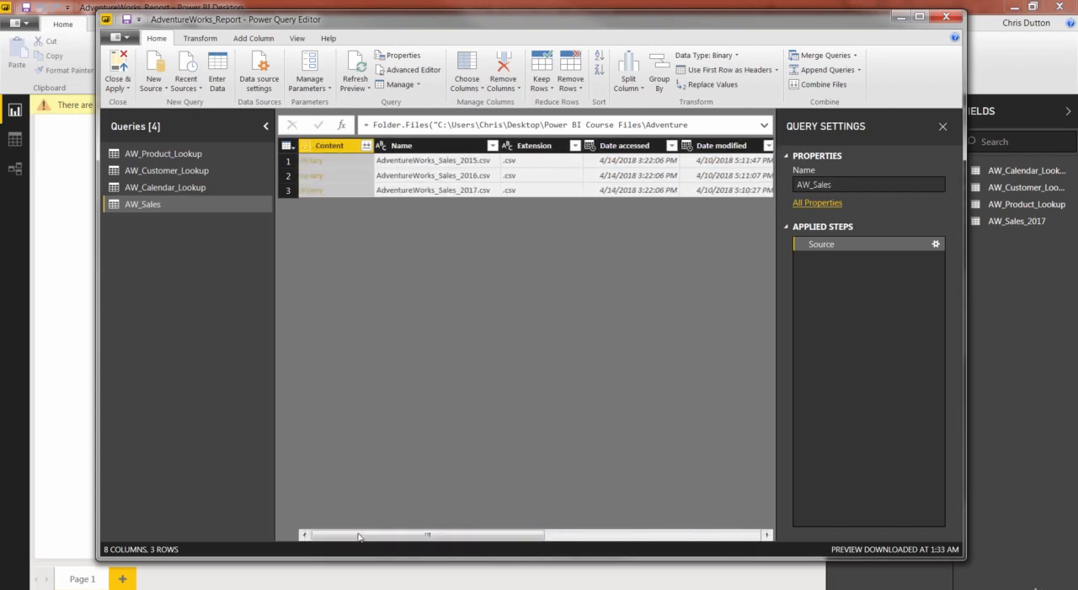
mouse_move(343, 174)
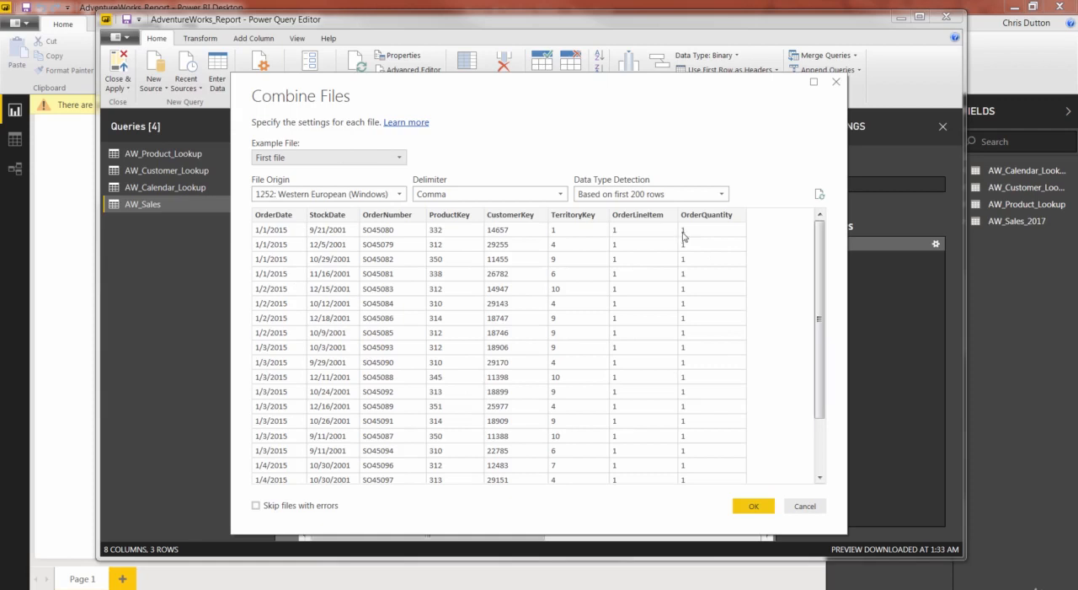
mouse_move(528, 177)
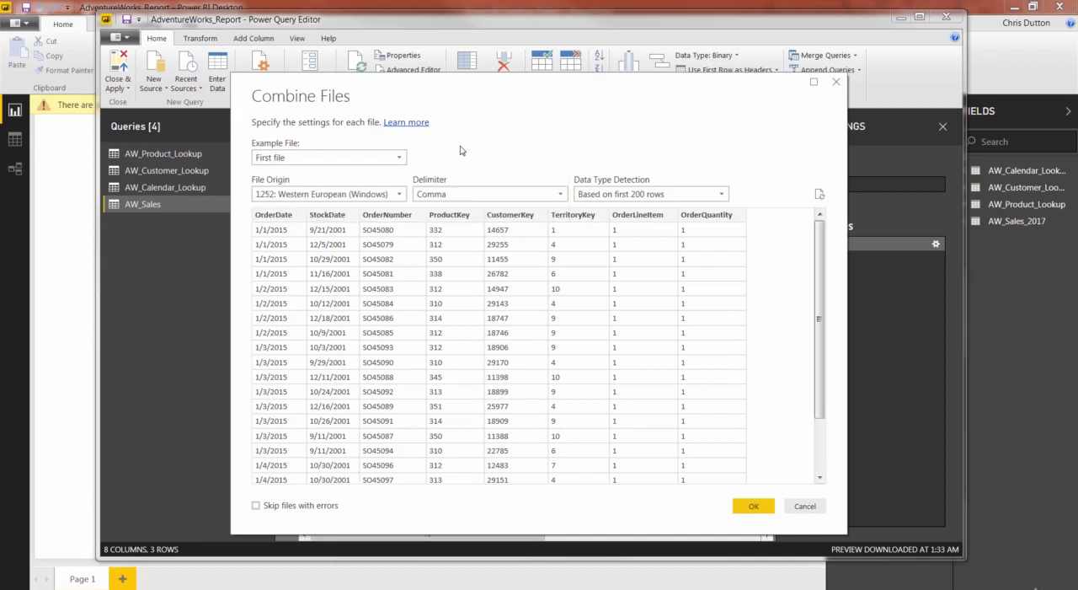
mouse_move(534, 382)
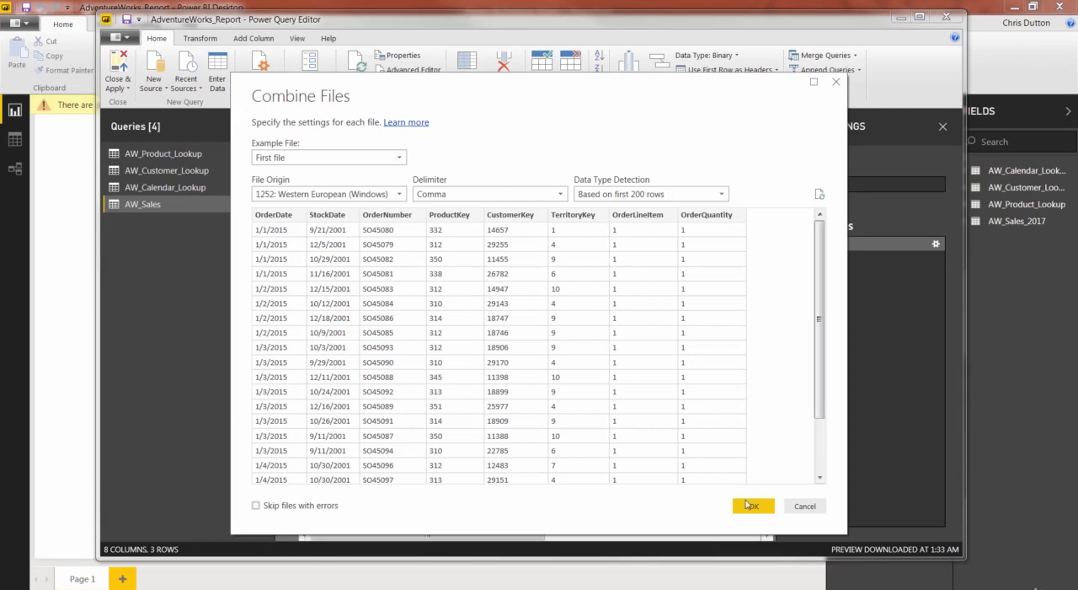
Combine the files using First file as sample and Comma delimiter.
left_click(750, 505)
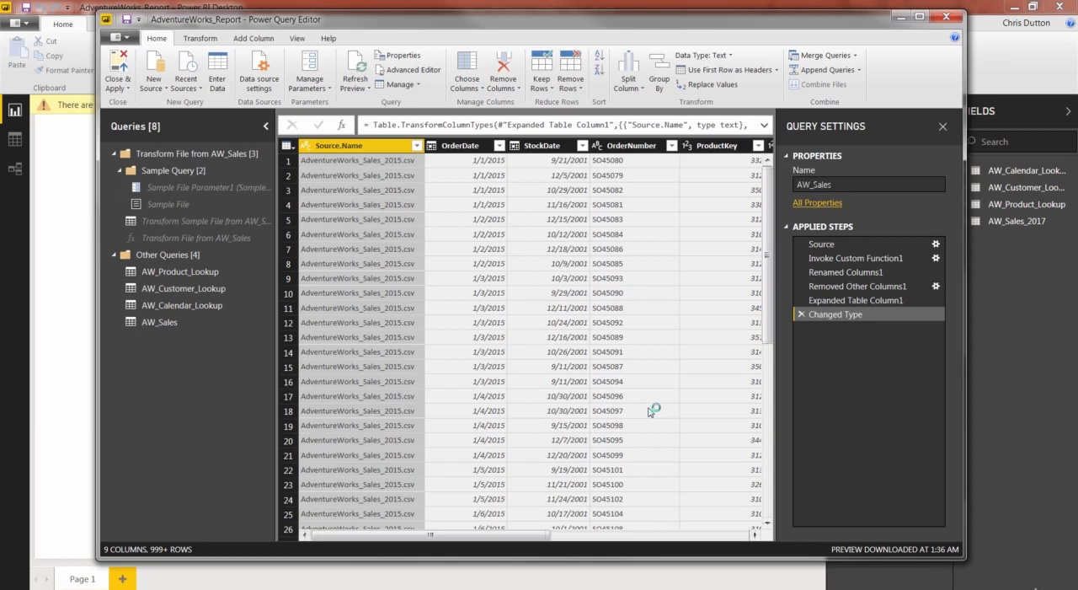
mouse_move(646, 409)
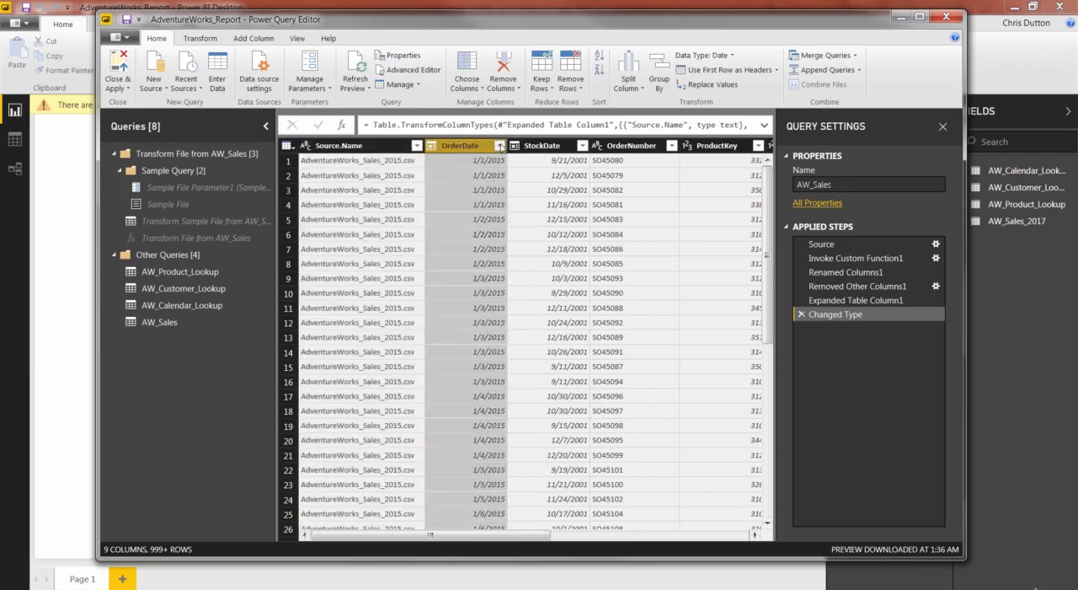
left_click(498, 144)
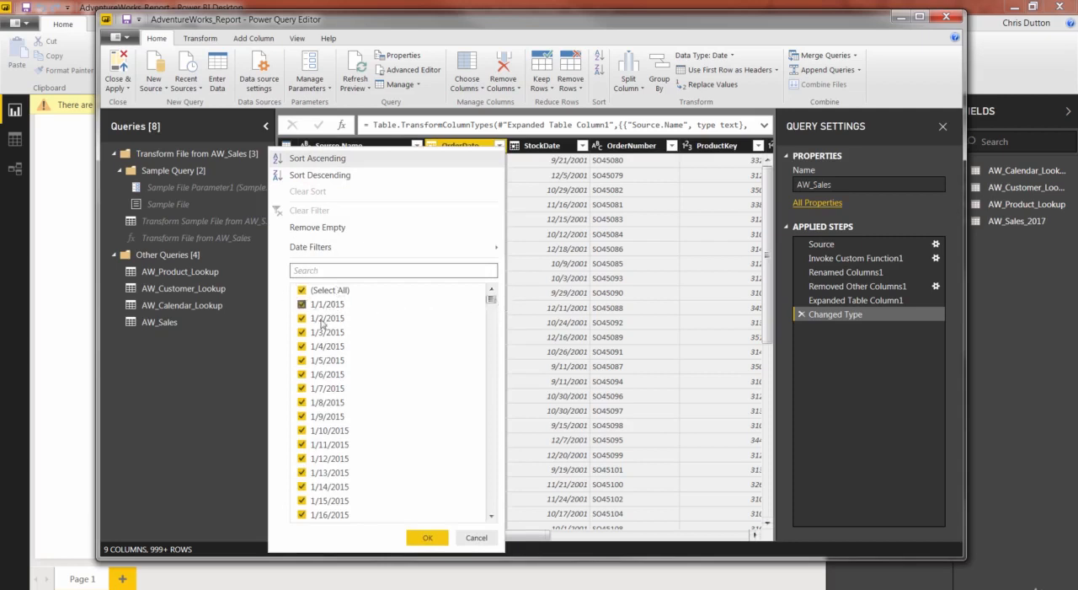
scroll("down", 3)
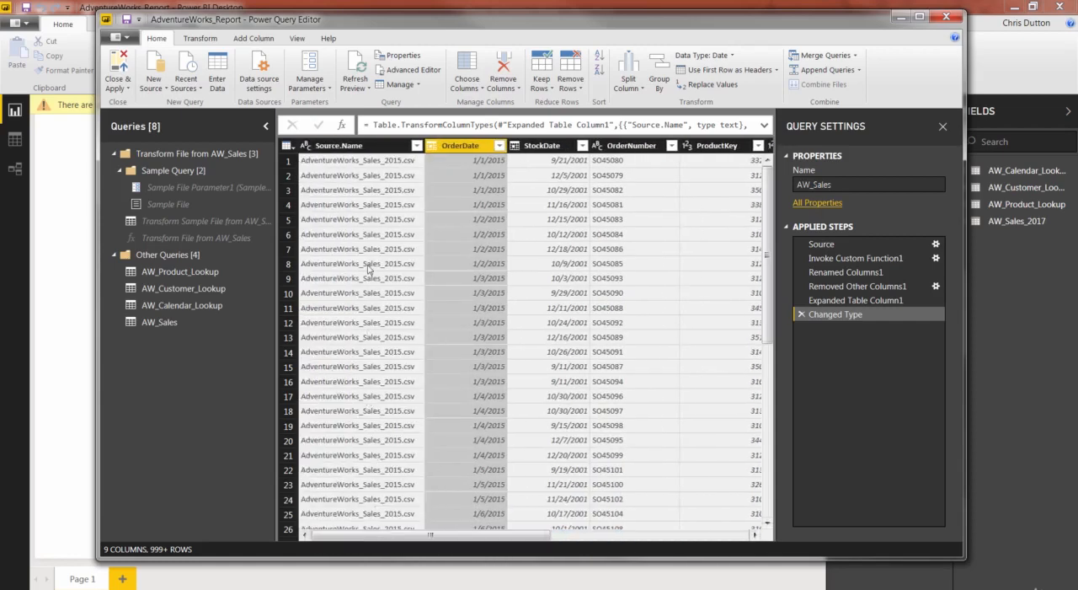
mouse_move(349, 289)
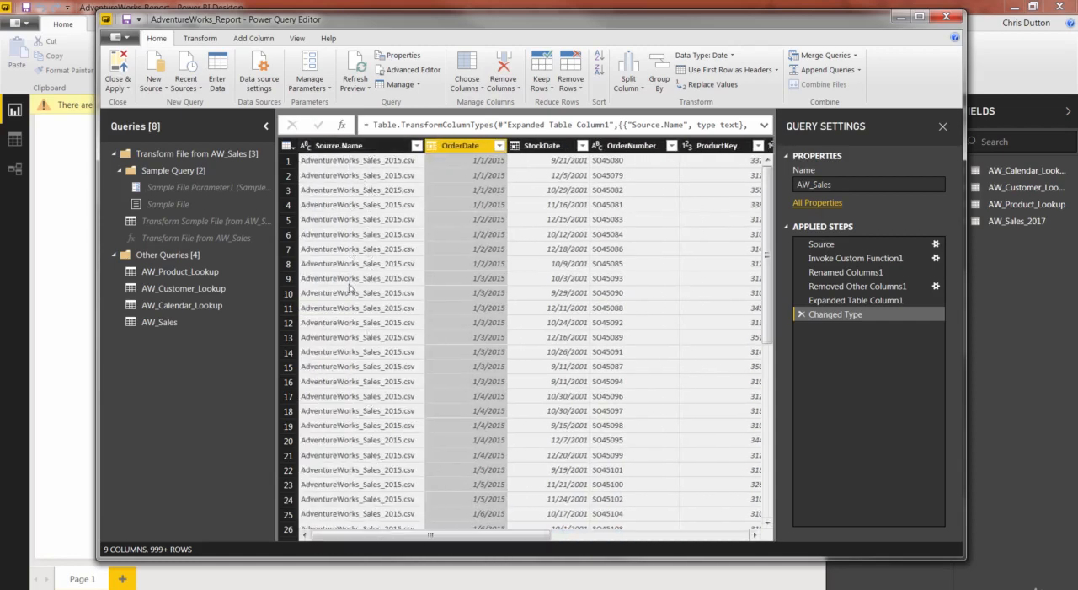
left_click(415, 145)
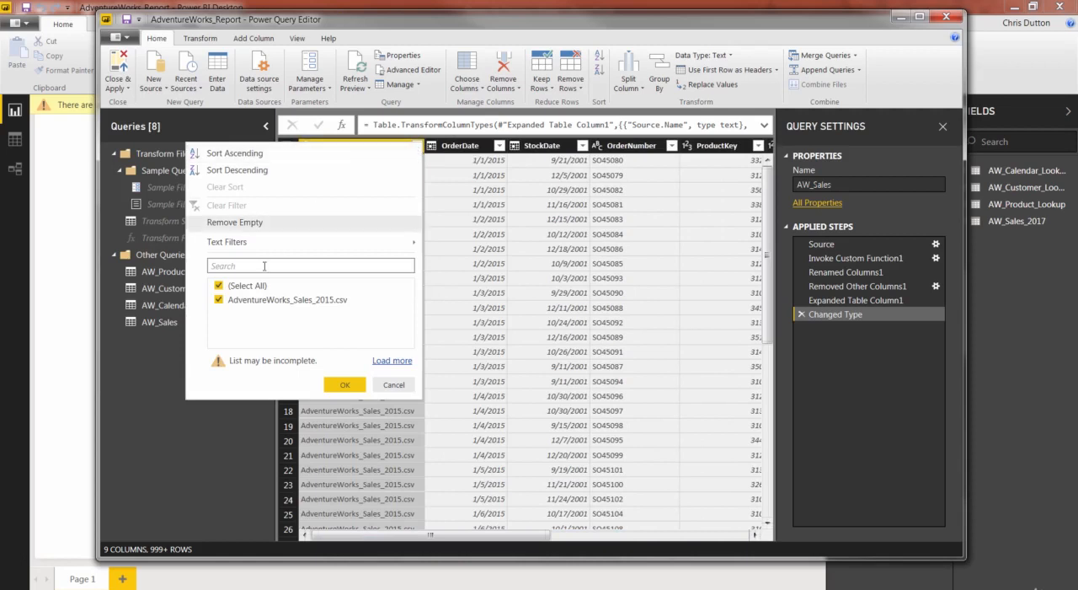
left_click(391, 360)
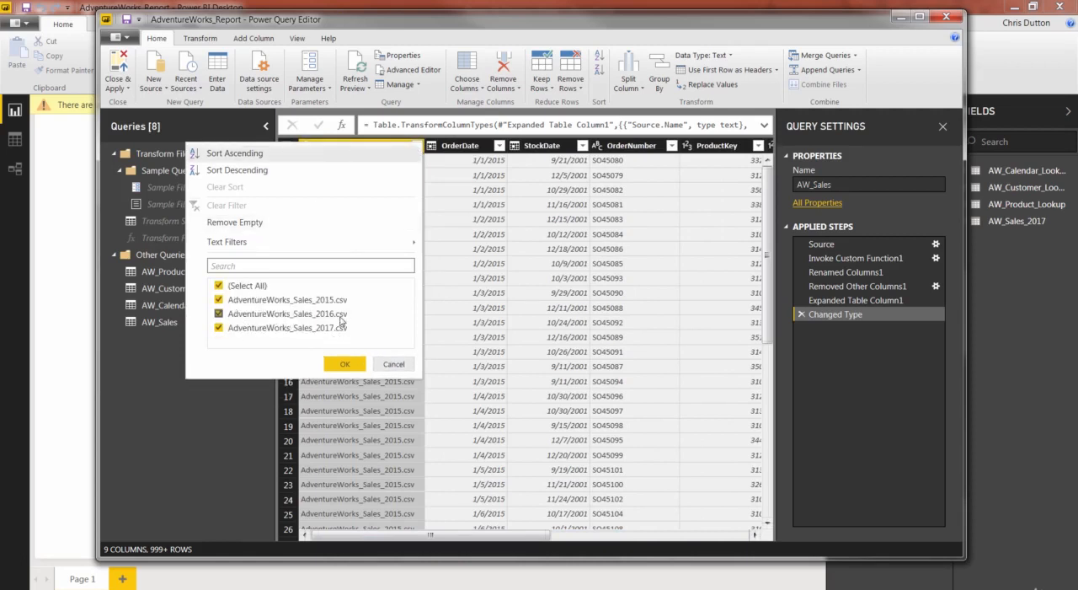
left_click(344, 364)
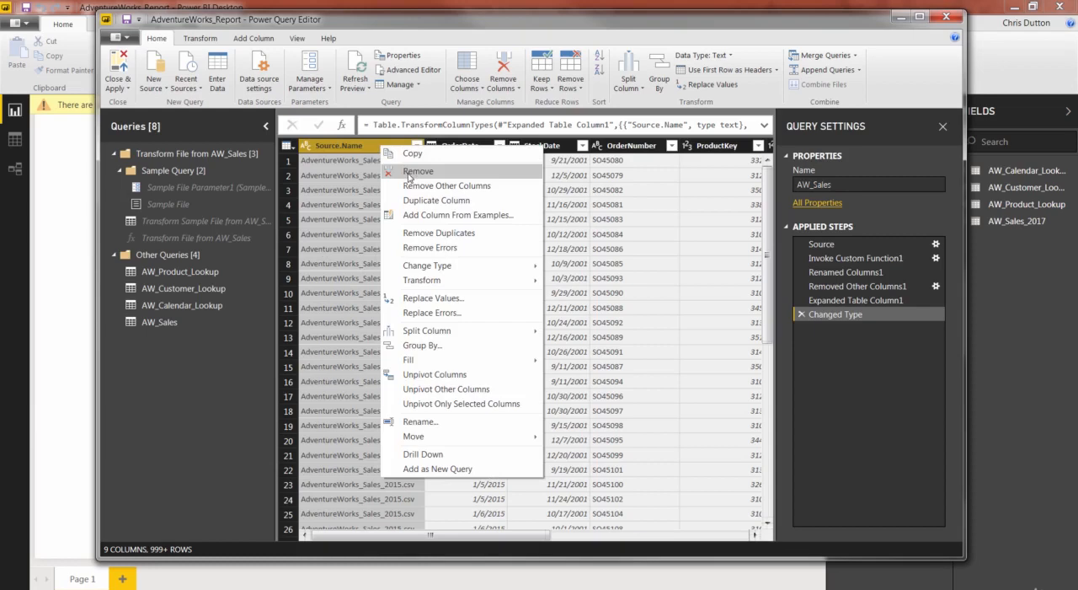
Remove the Source.Name column, then reselect AW_Sales in the Queries pane.
left_click(418, 171)
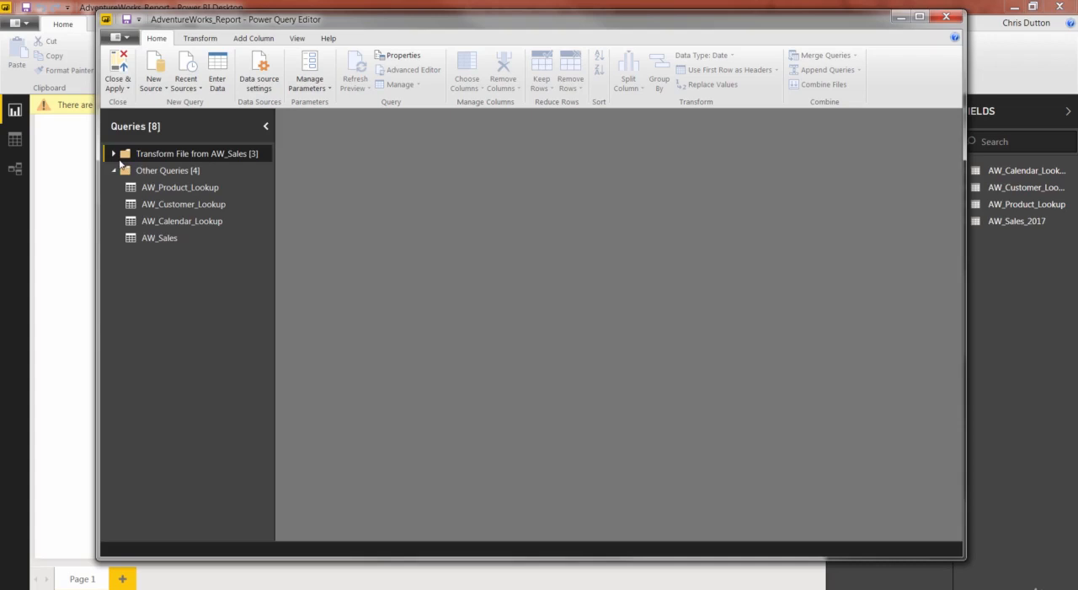
mouse_move(168, 171)
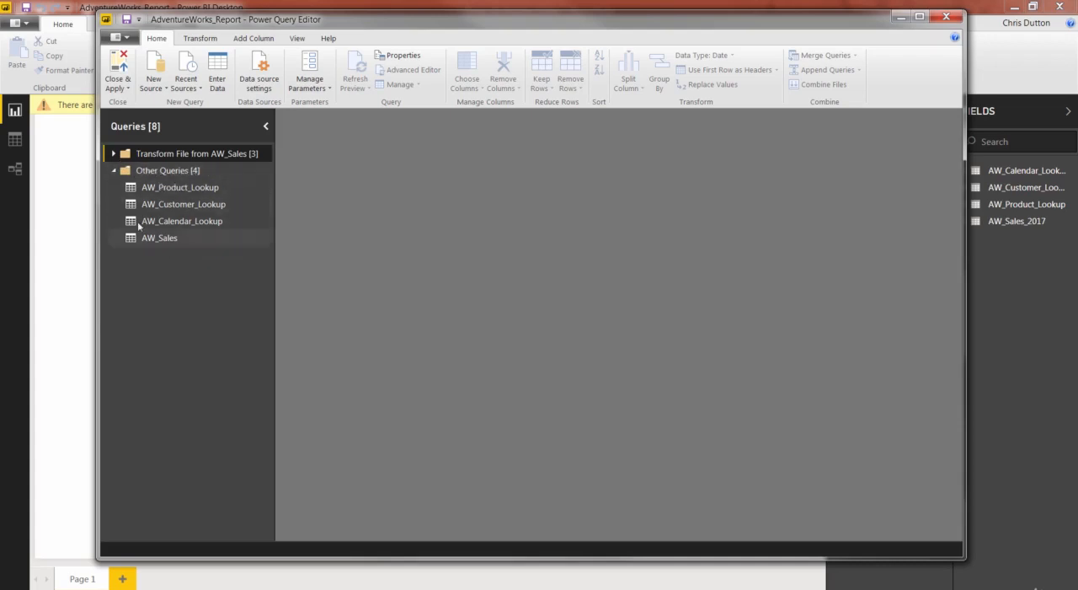
mouse_move(201, 260)
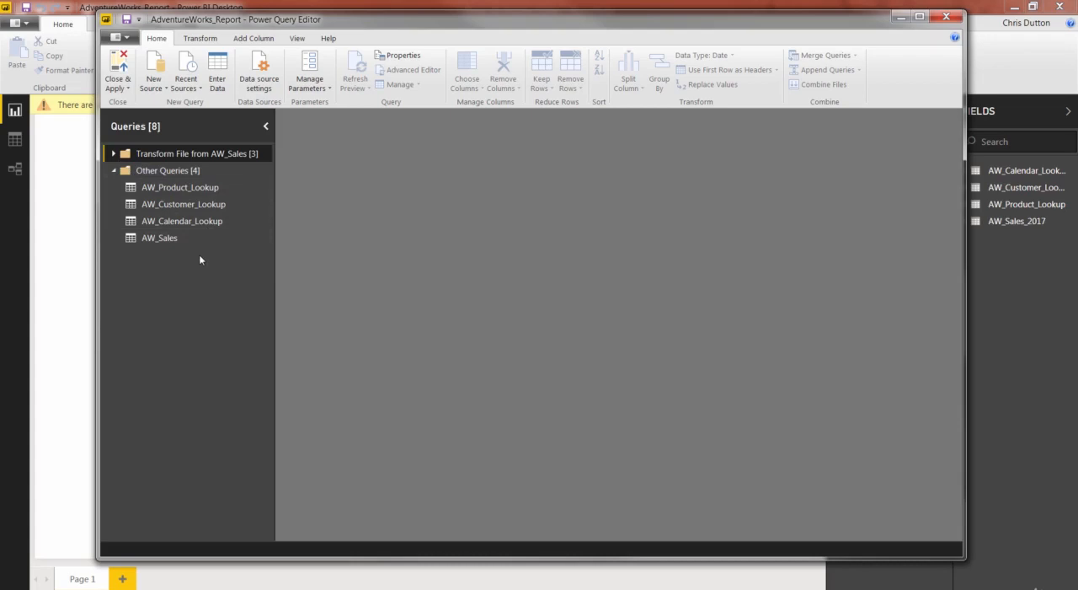
left_click(159, 237)
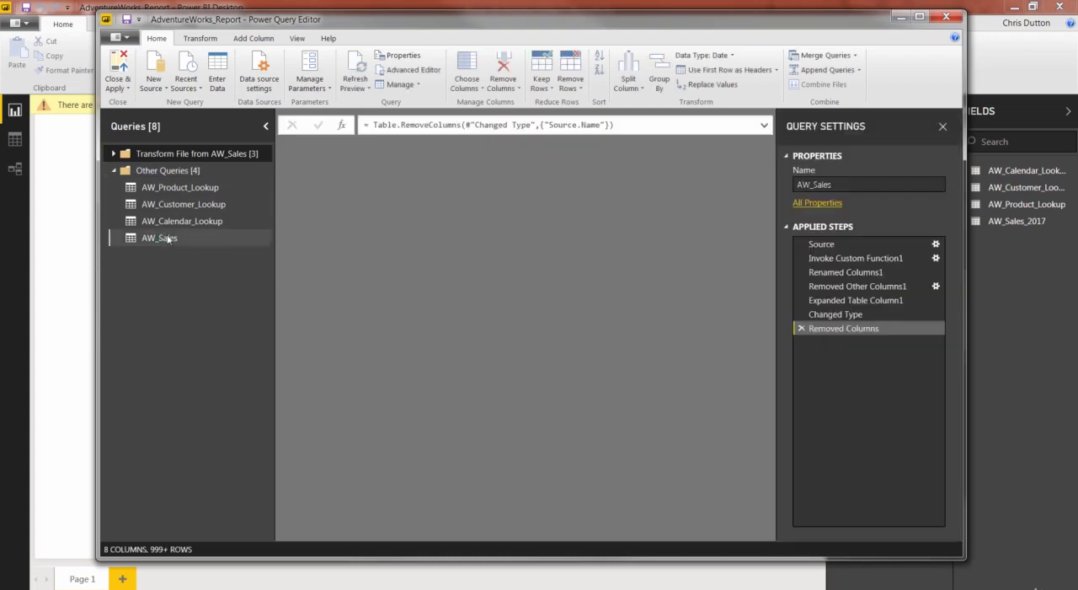
left_click(159, 237)
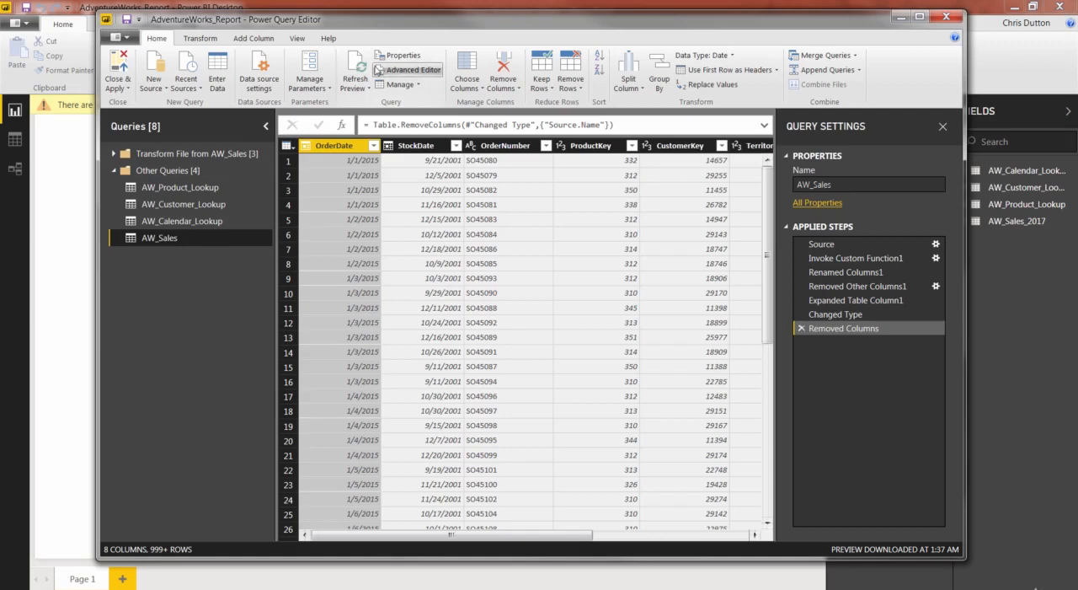
mouse_move(355, 69)
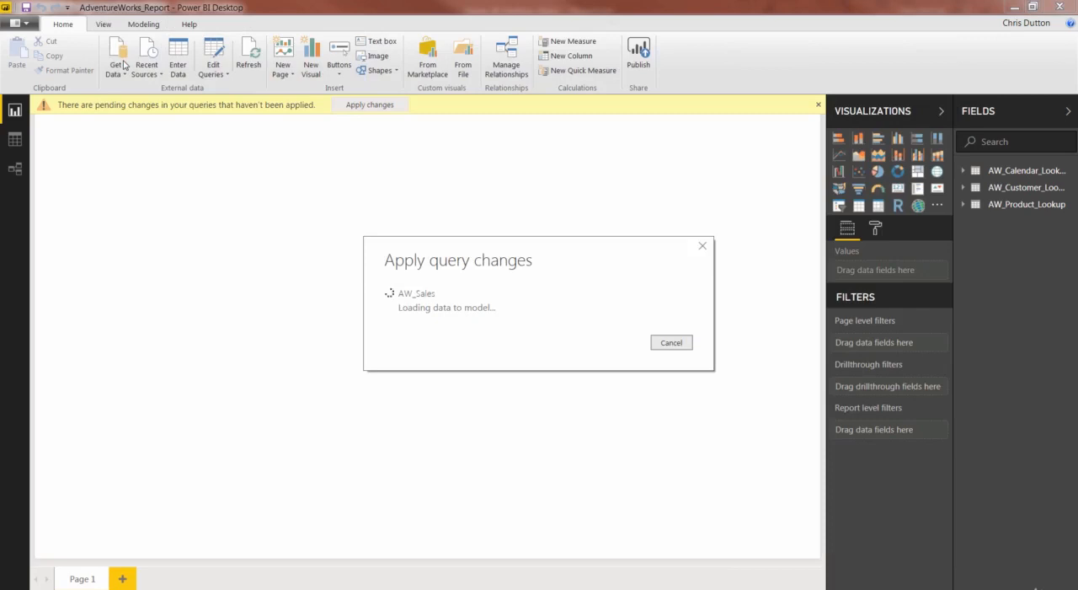
Close & Apply the query changes and switch to the Relationships view.
left_click(369, 105)
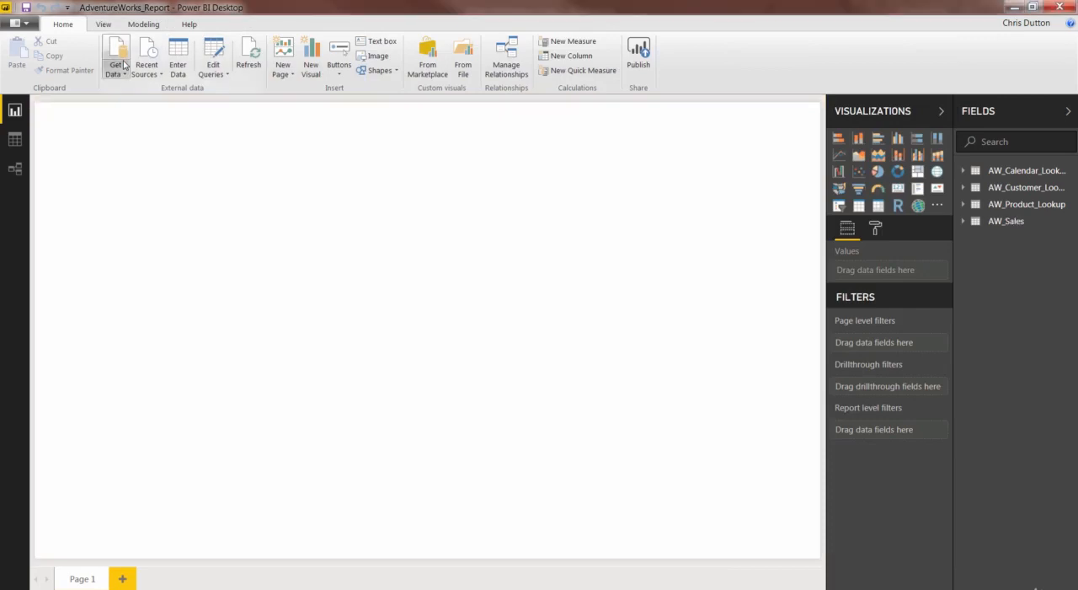
left_click(15, 167)
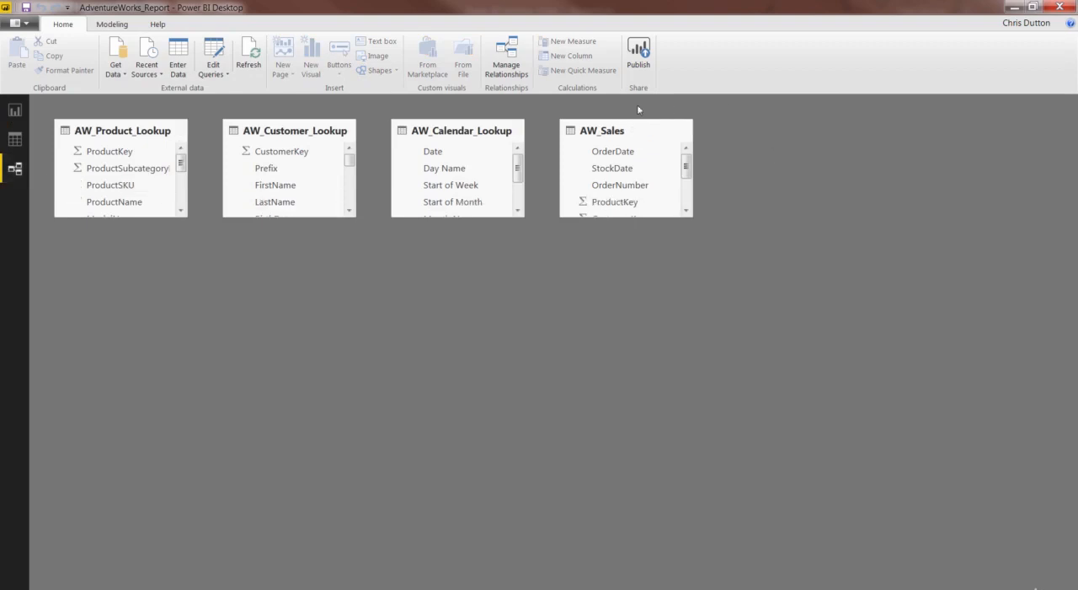
mouse_move(728, 188)
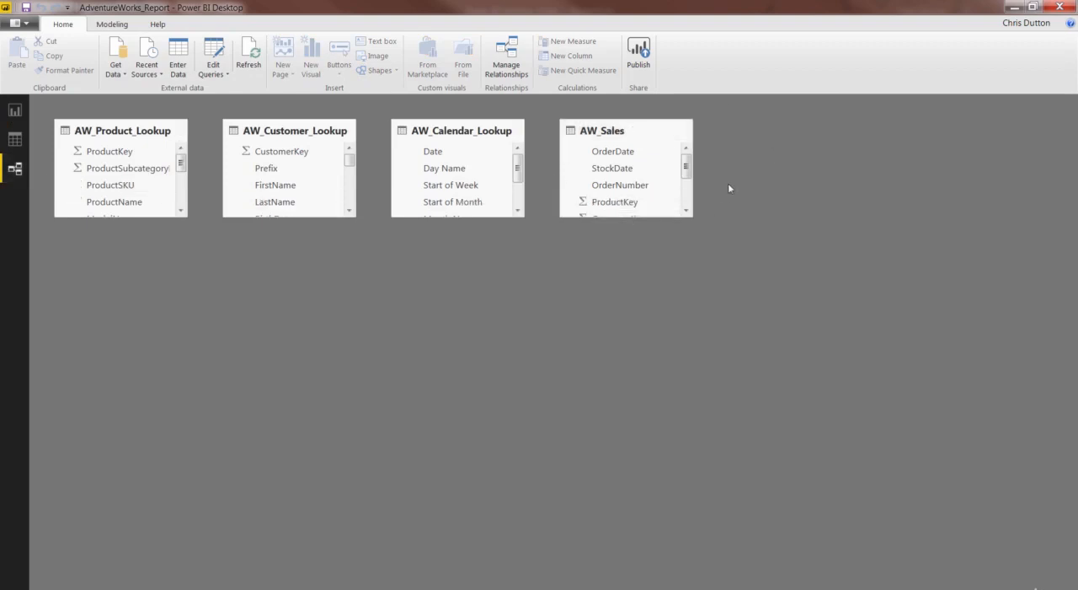